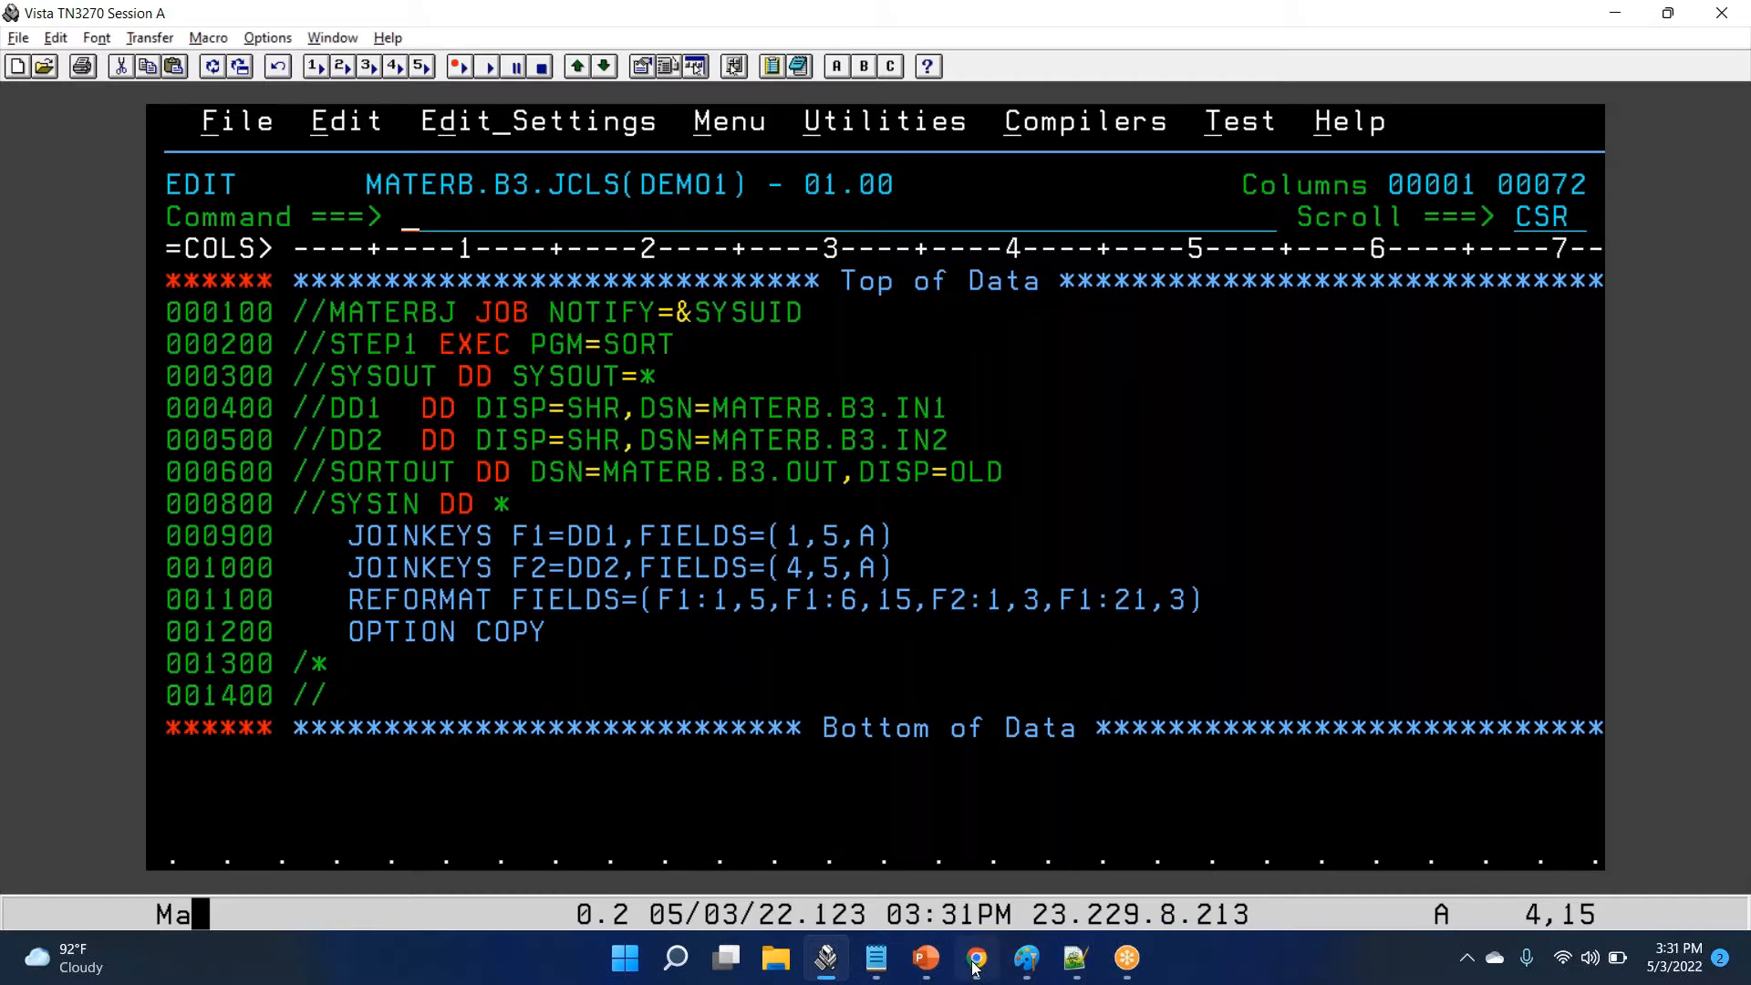
# Step: Bring up the DFSORT Joining records page and scroll to the JOIN UNPAIRED parameter table
pyautogui.click(974, 957)
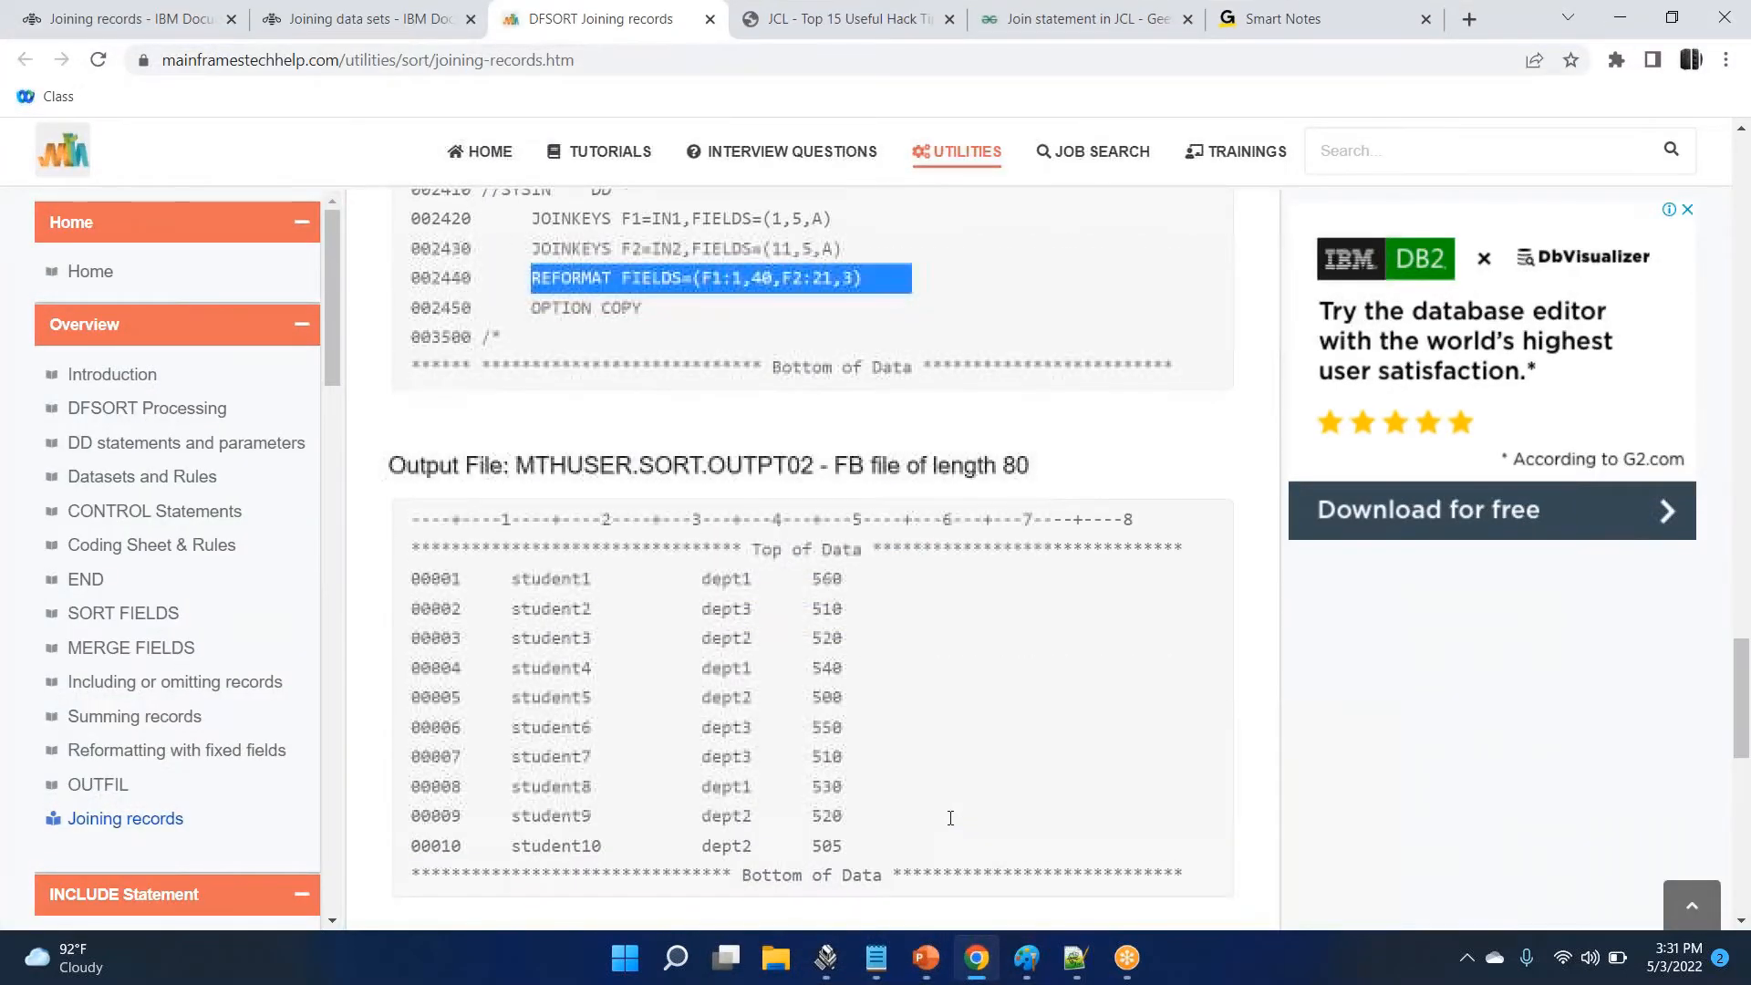
pyautogui.scroll(-3)
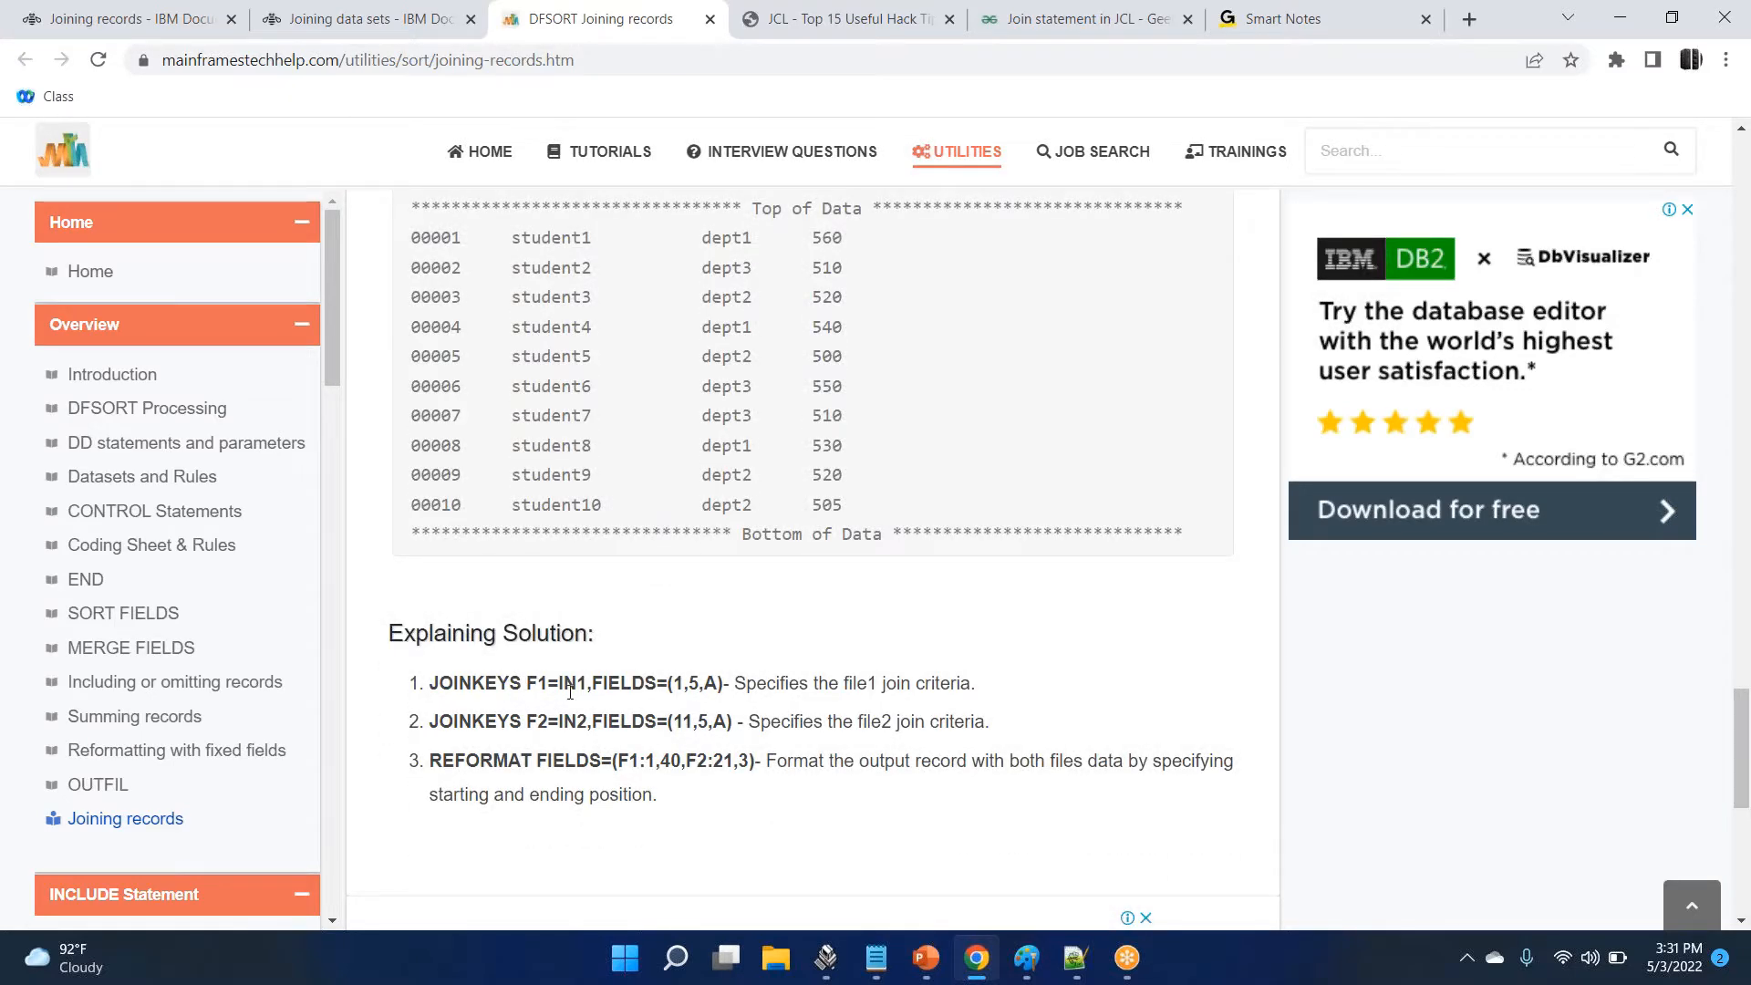
pyautogui.scroll(-3)
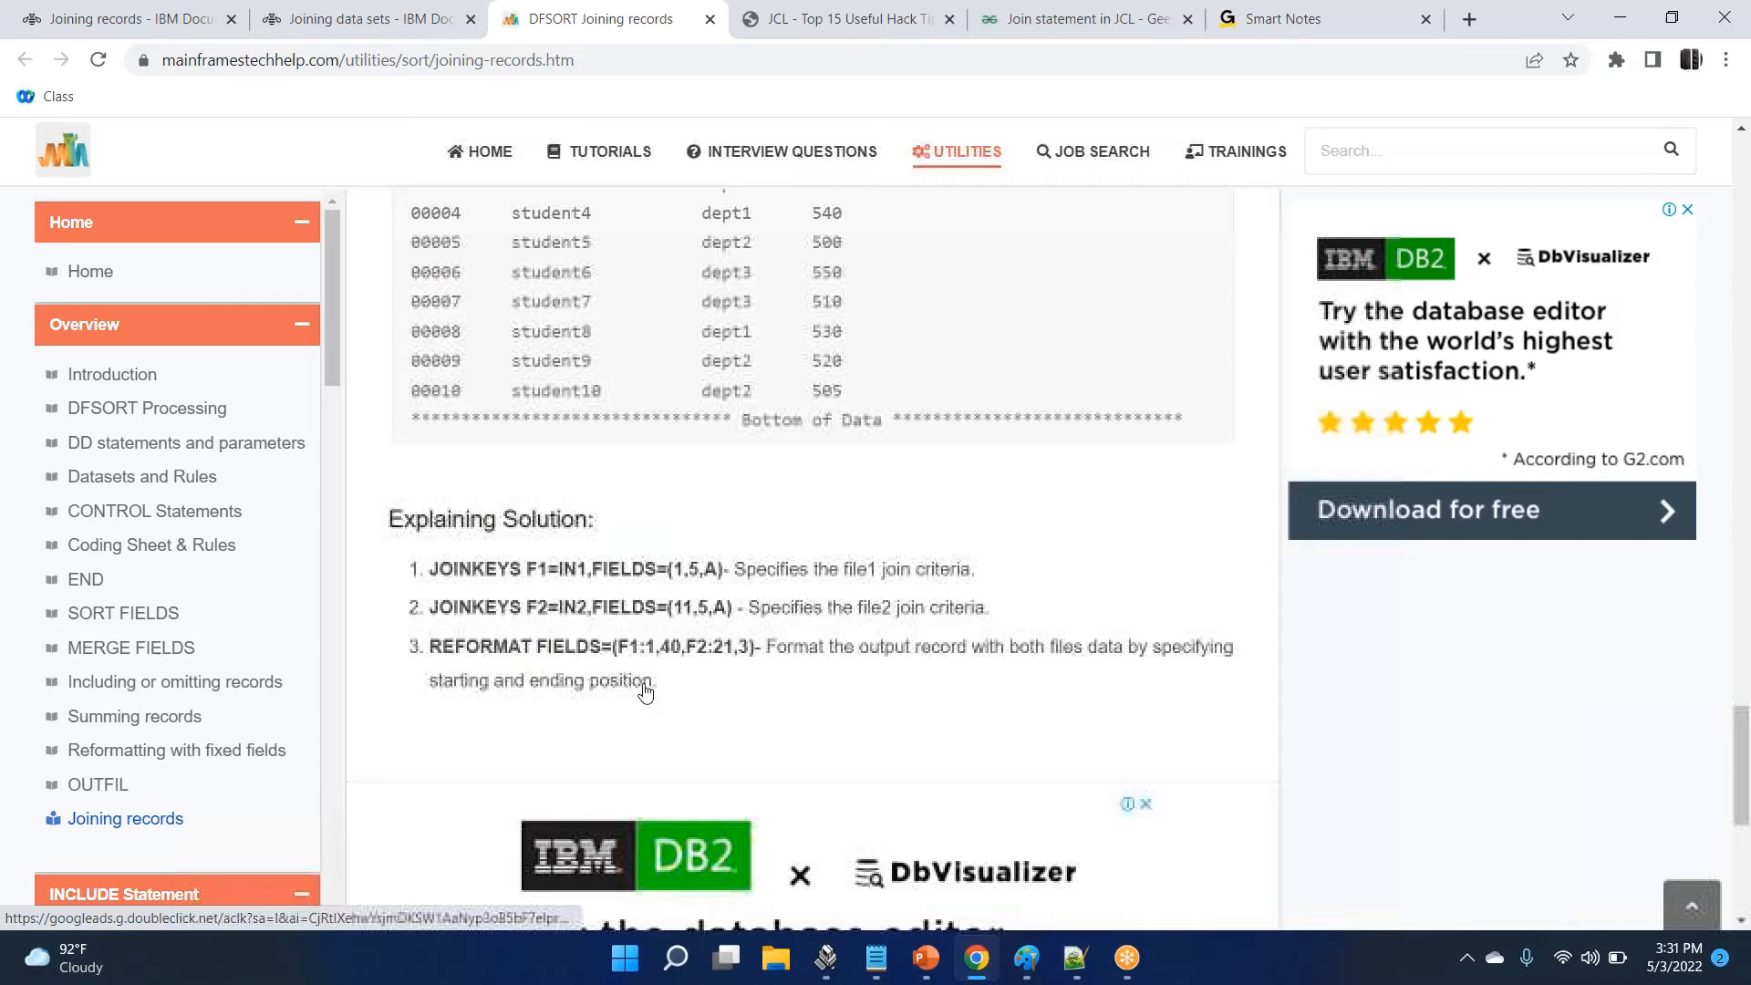
pyautogui.scroll(-3)
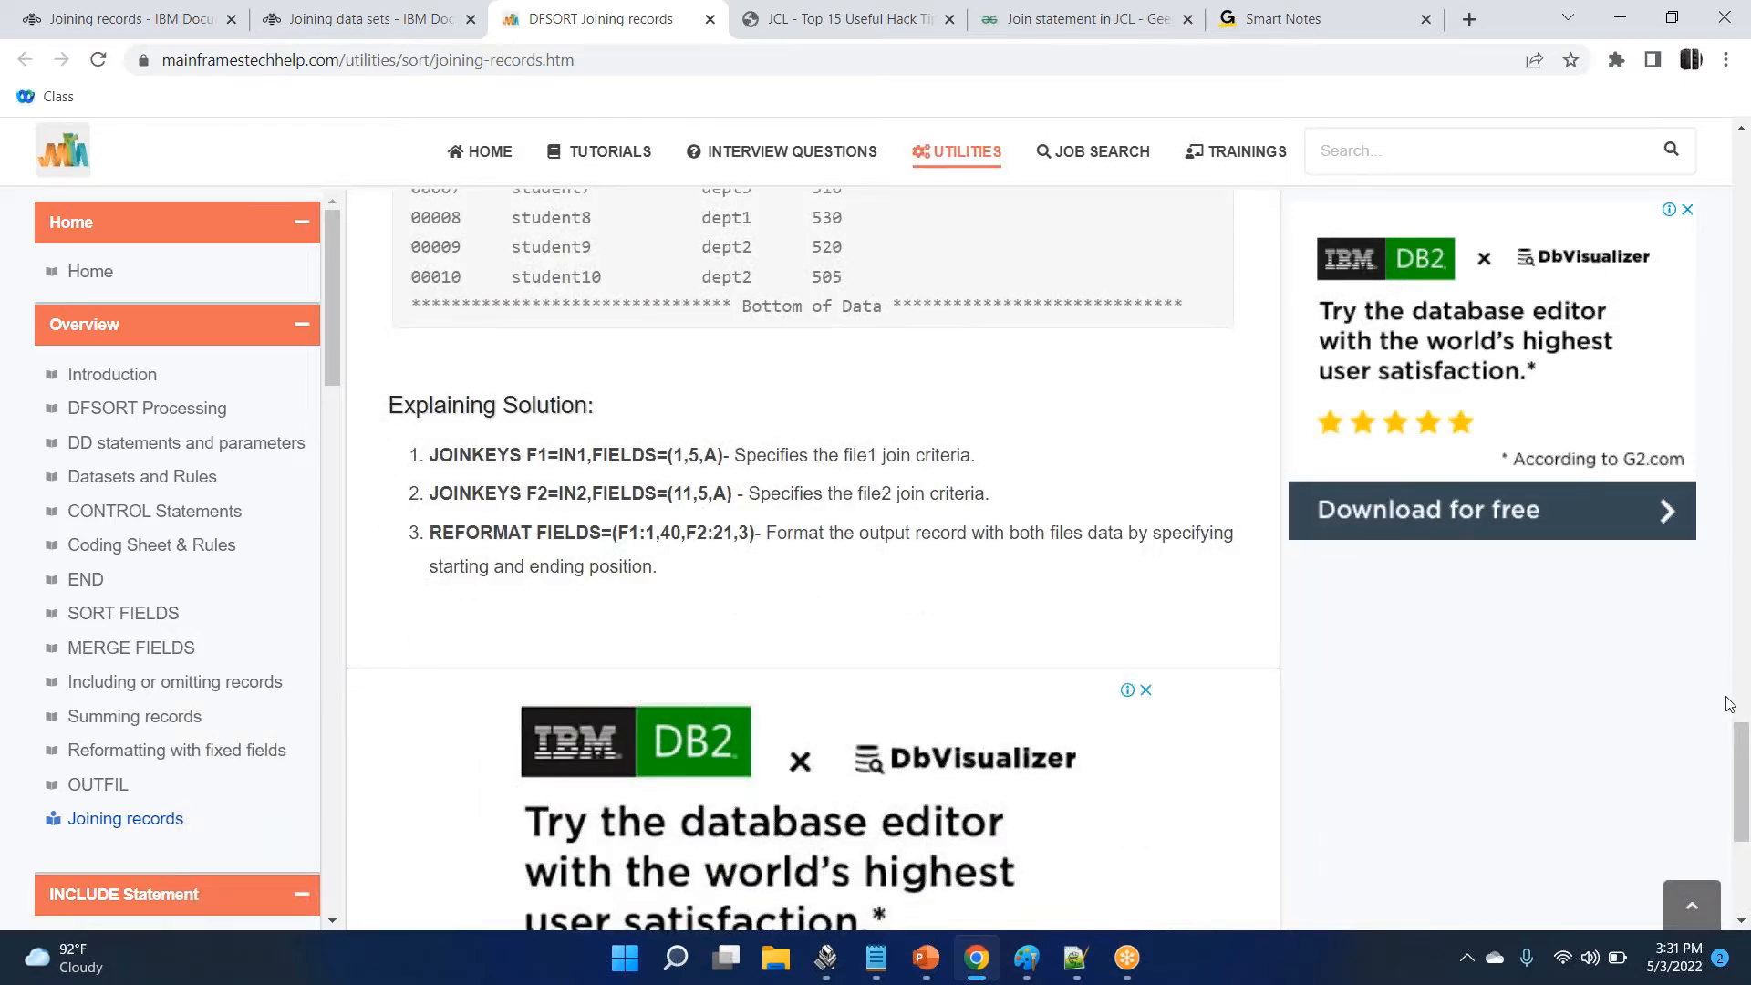
pyautogui.scroll(-3)
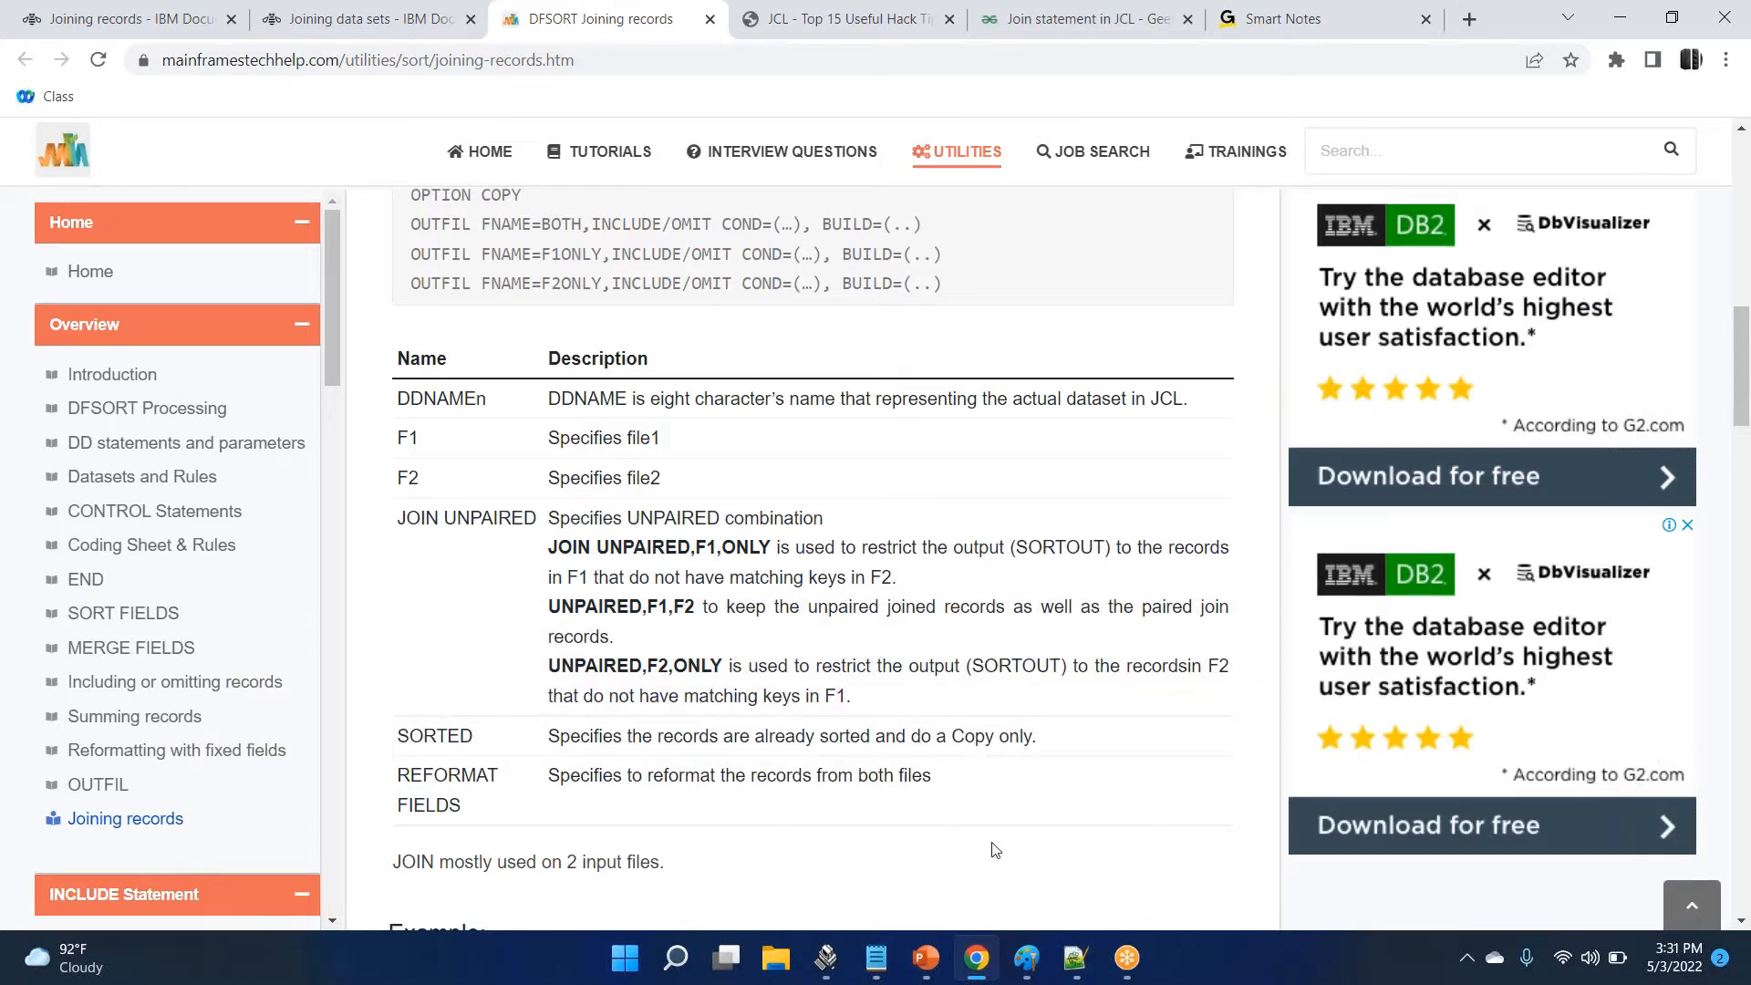
pyautogui.moveTo(925, 957)
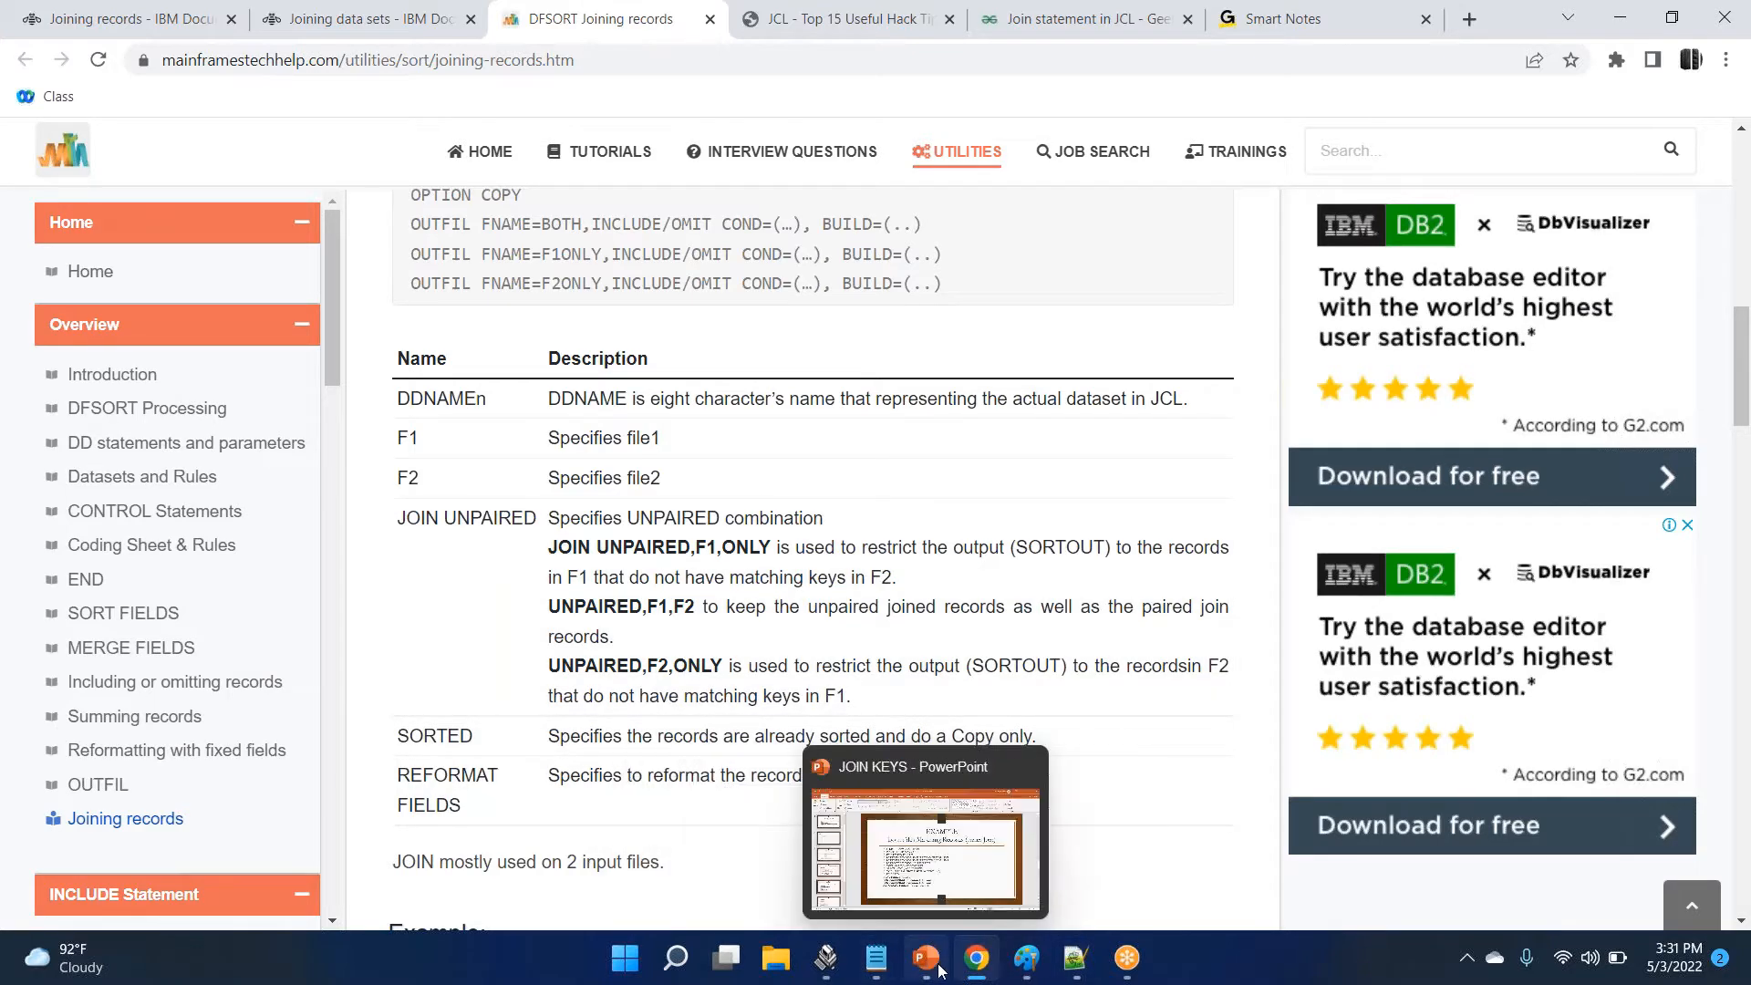
# Step: Switch to the JOIN KEYS deck and select the JOIN UNPAIRED,F1 line on slide 7
pyautogui.click(925, 957)
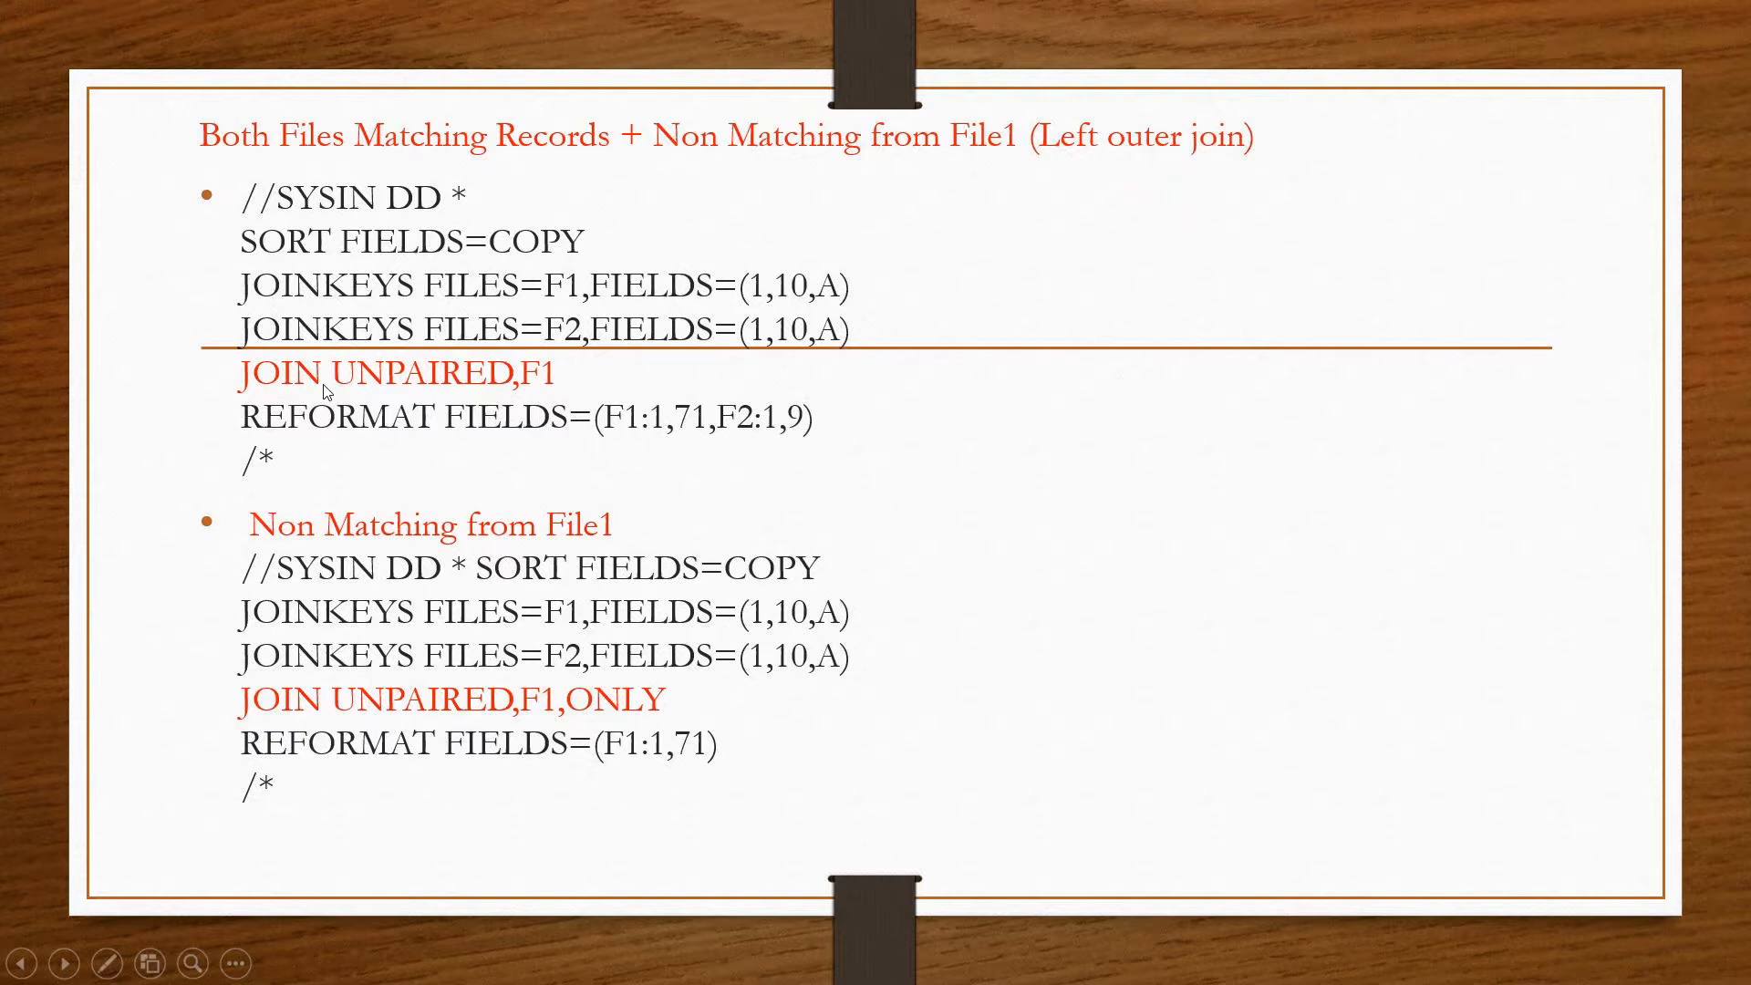
pyautogui.moveTo(554, 403)
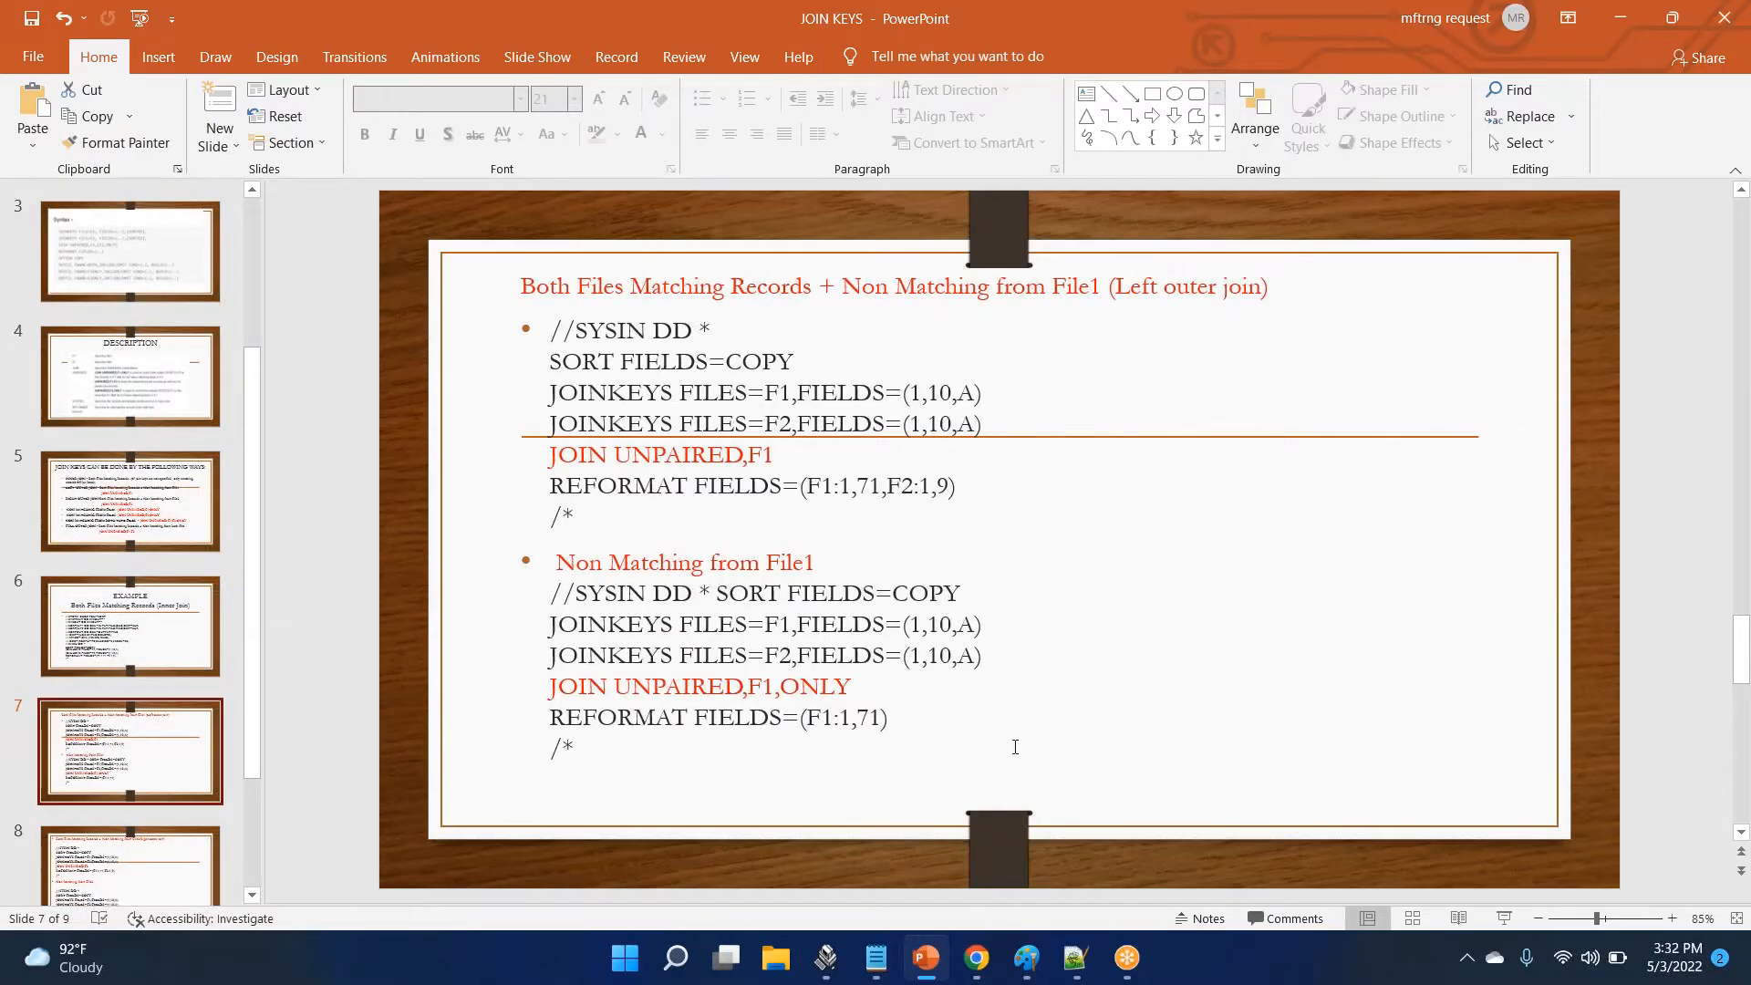
pyautogui.click(1023, 957)
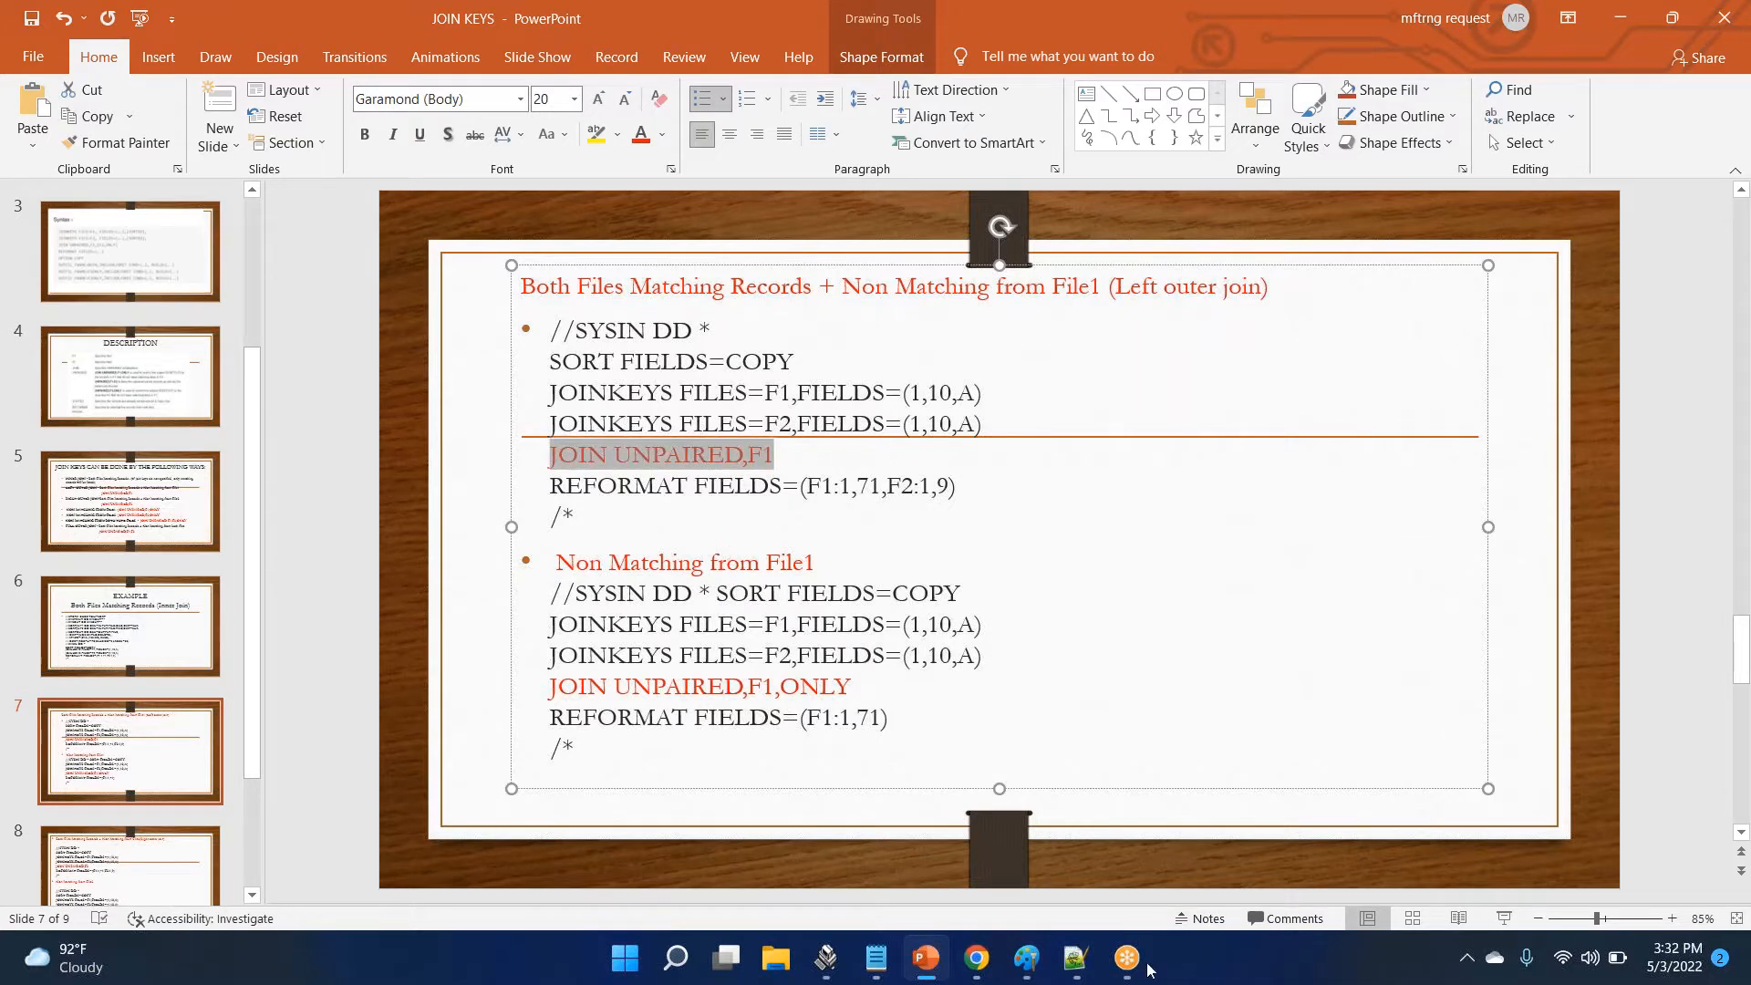
pyautogui.moveTo(824, 958)
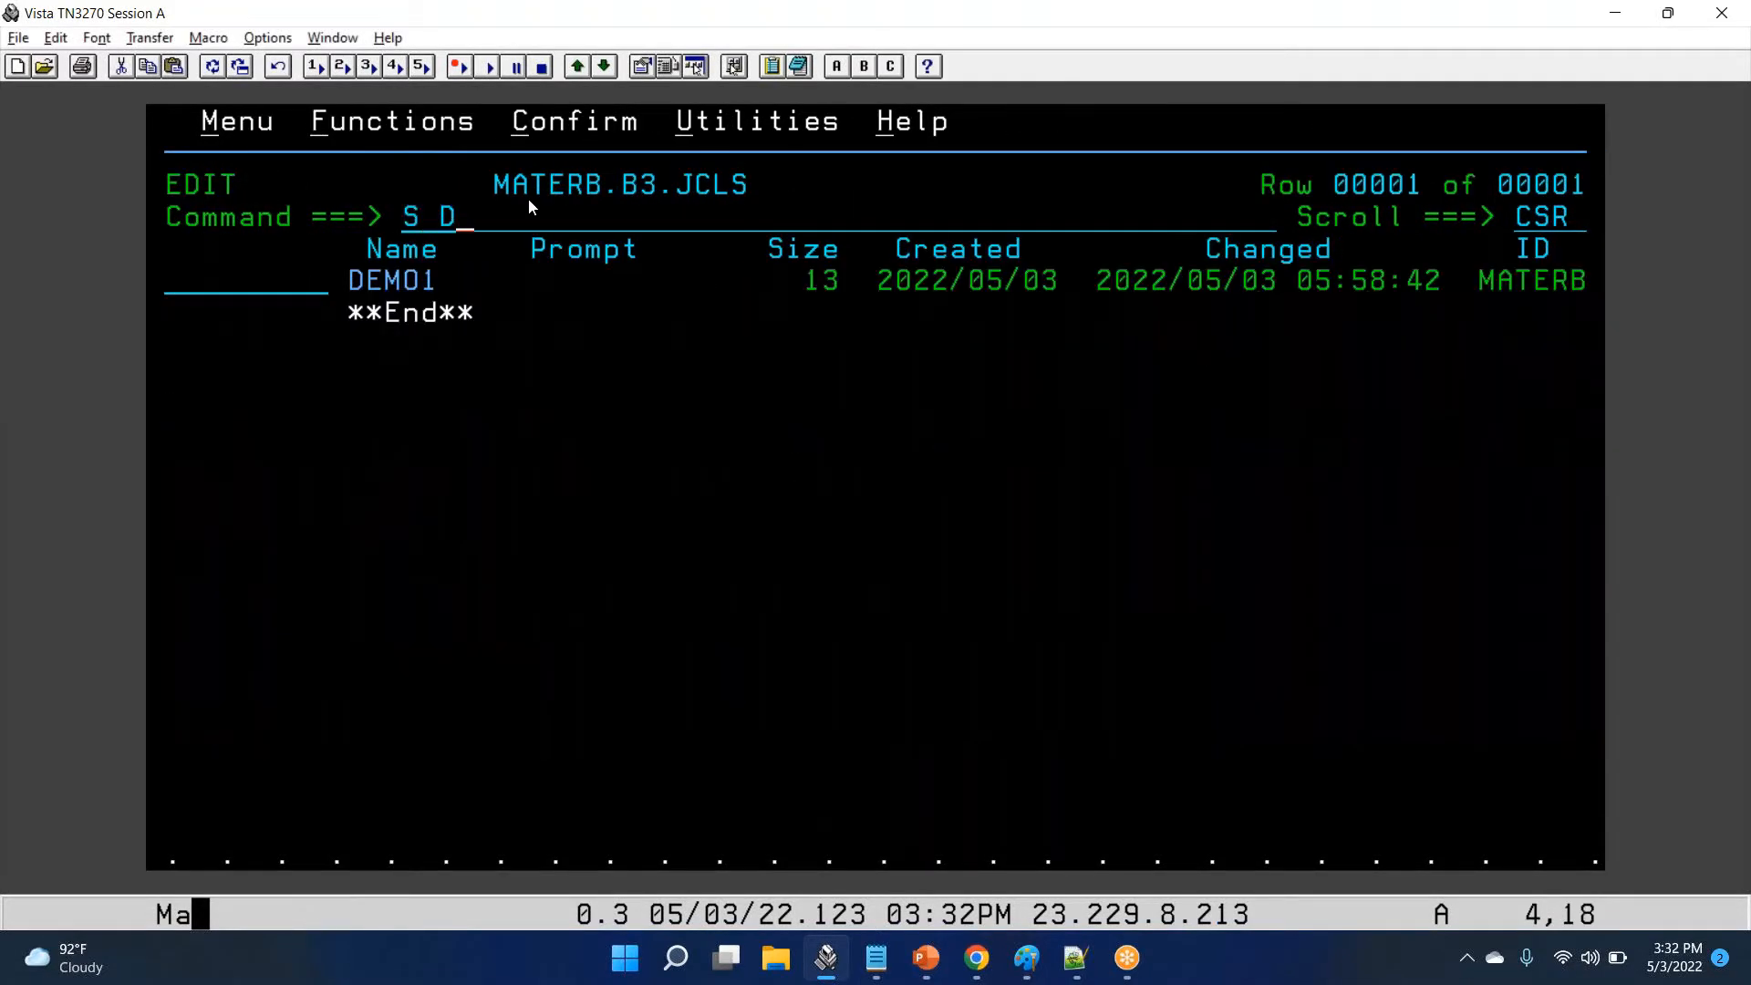
# Step: Create member DEMO2, paste the join JCL with JOIN UNPAIRED,F1 and save it
pyautogui.write('EMO')
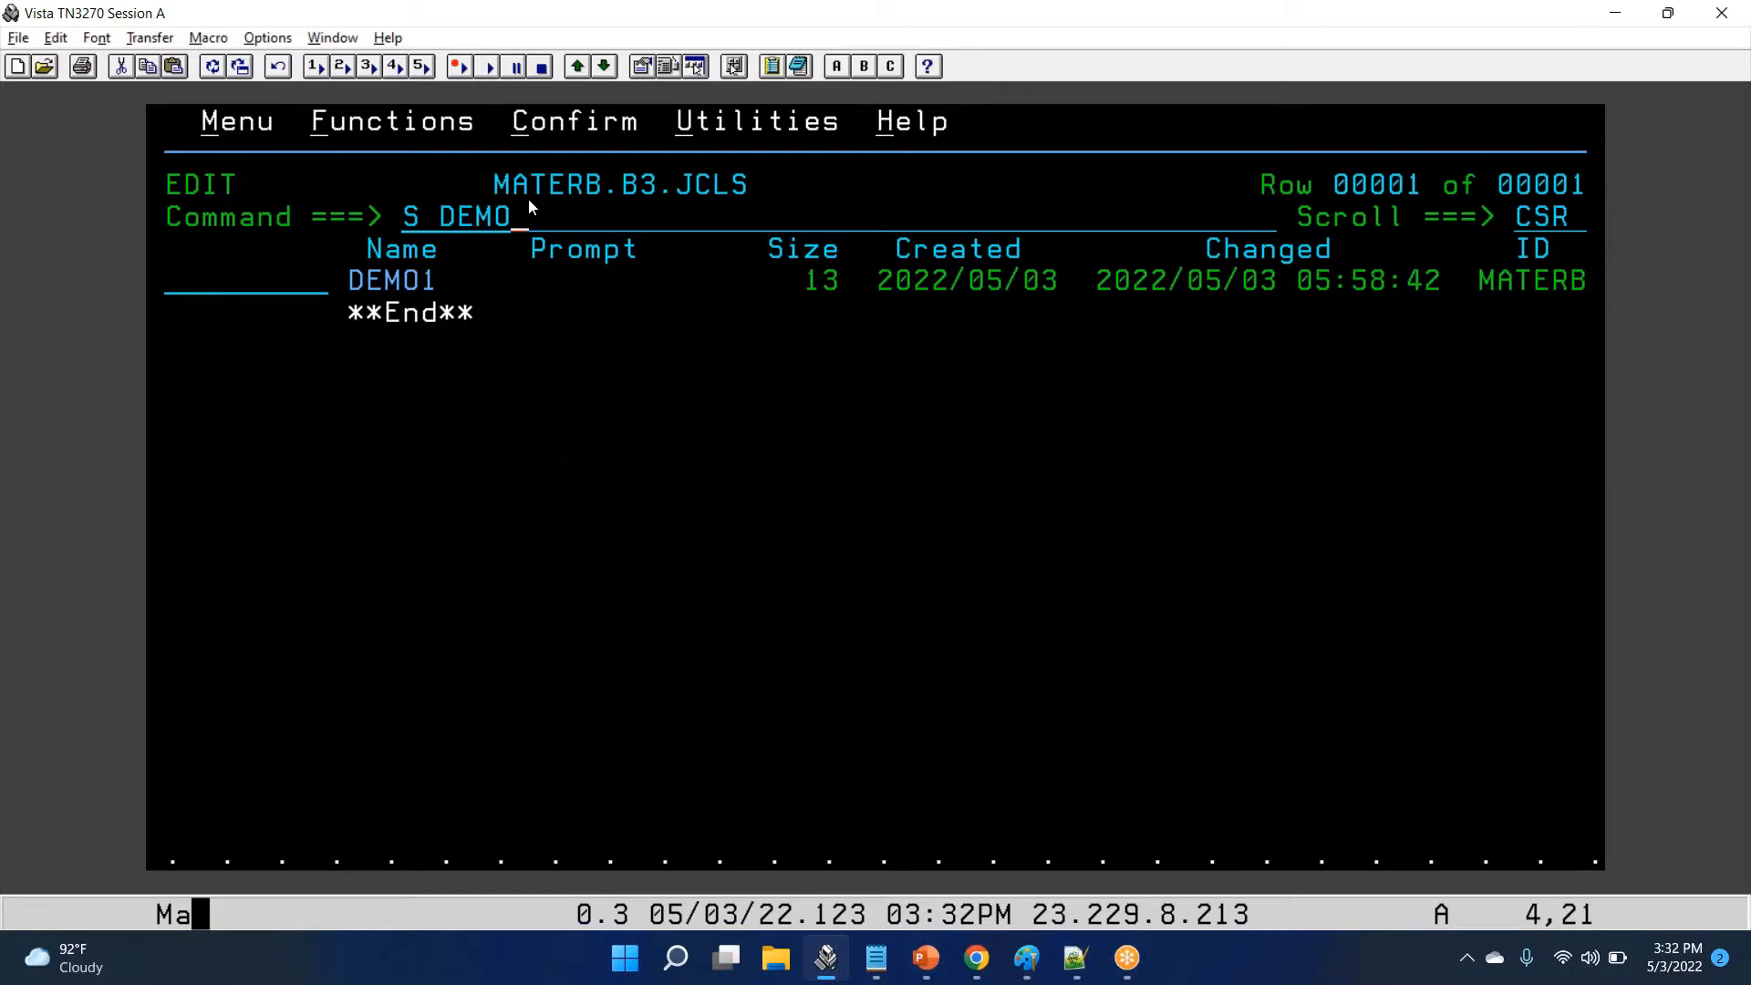
pyautogui.press('enter')
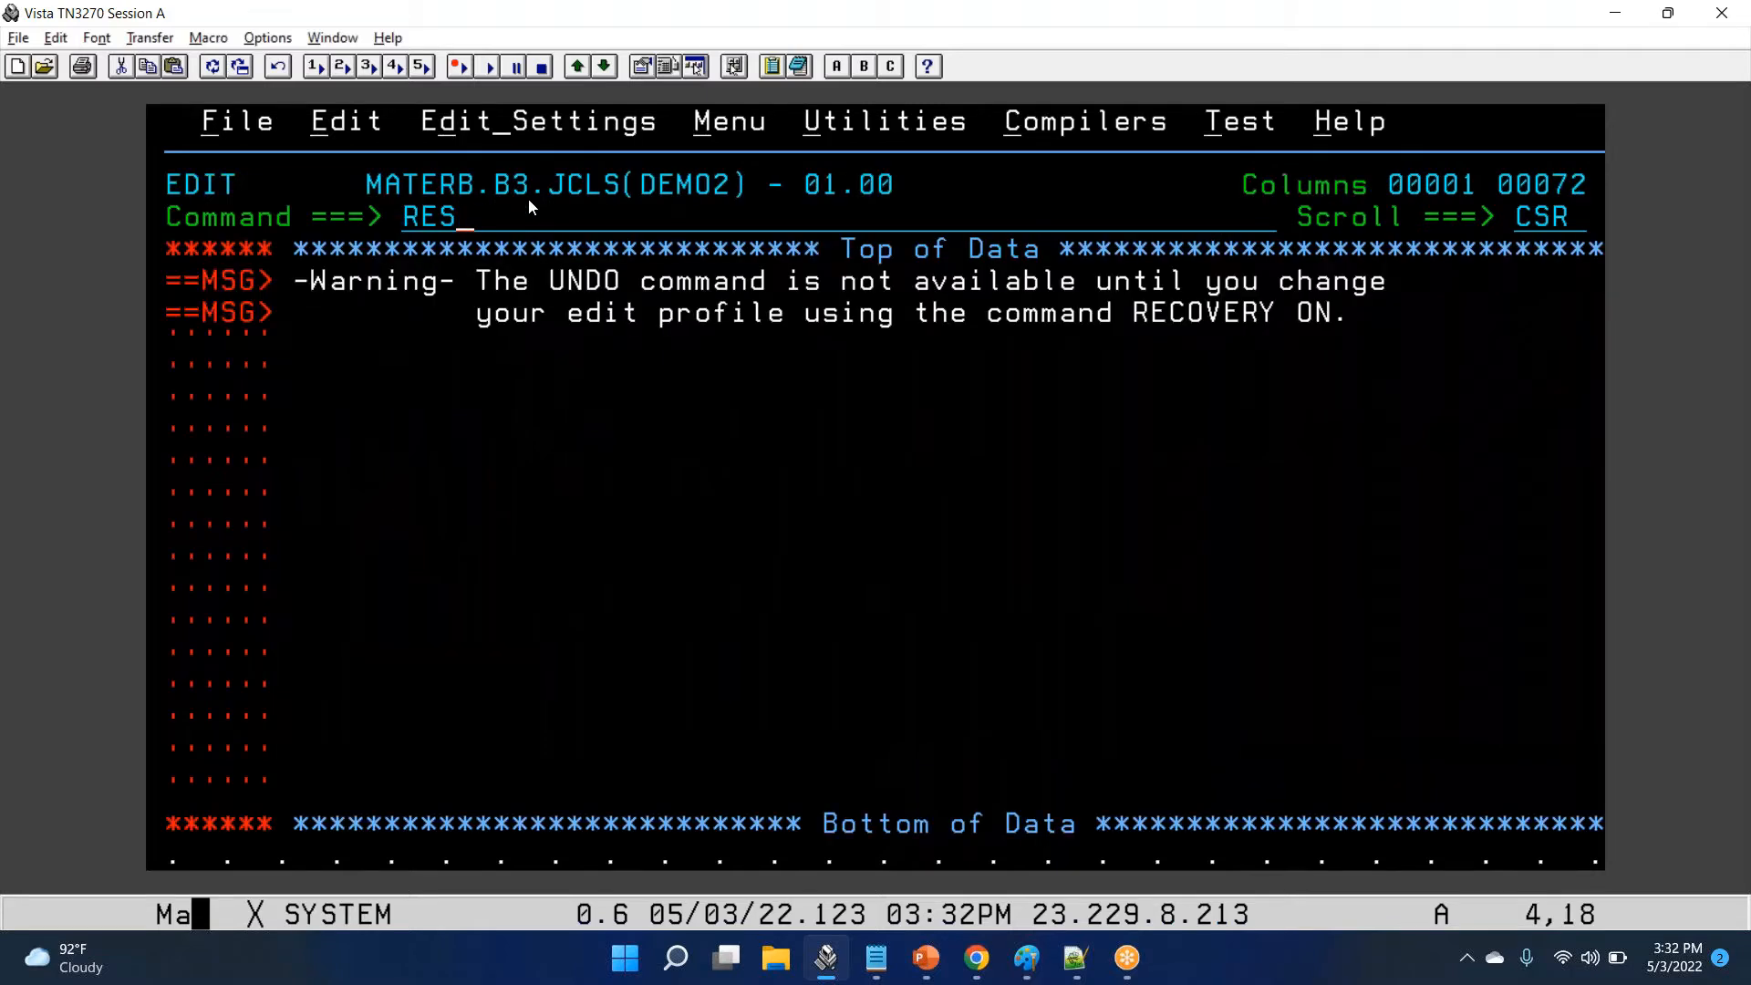
pyautogui.press('Enter')
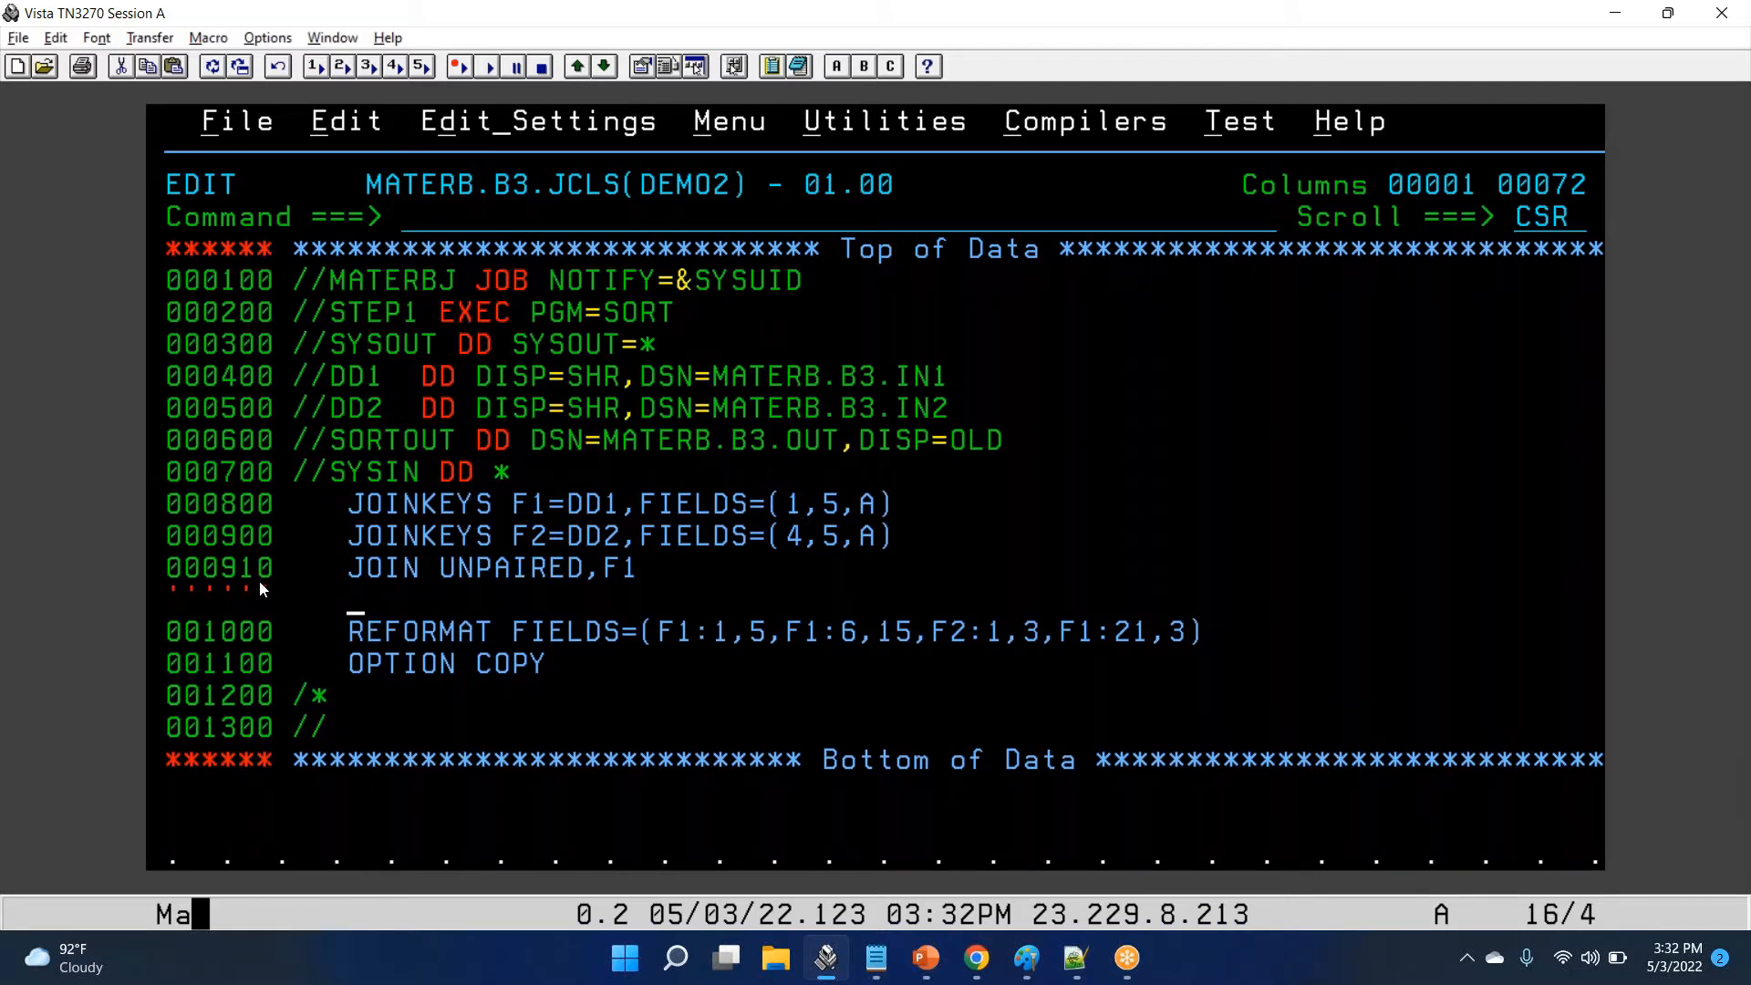
pyautogui.write('SAVE')
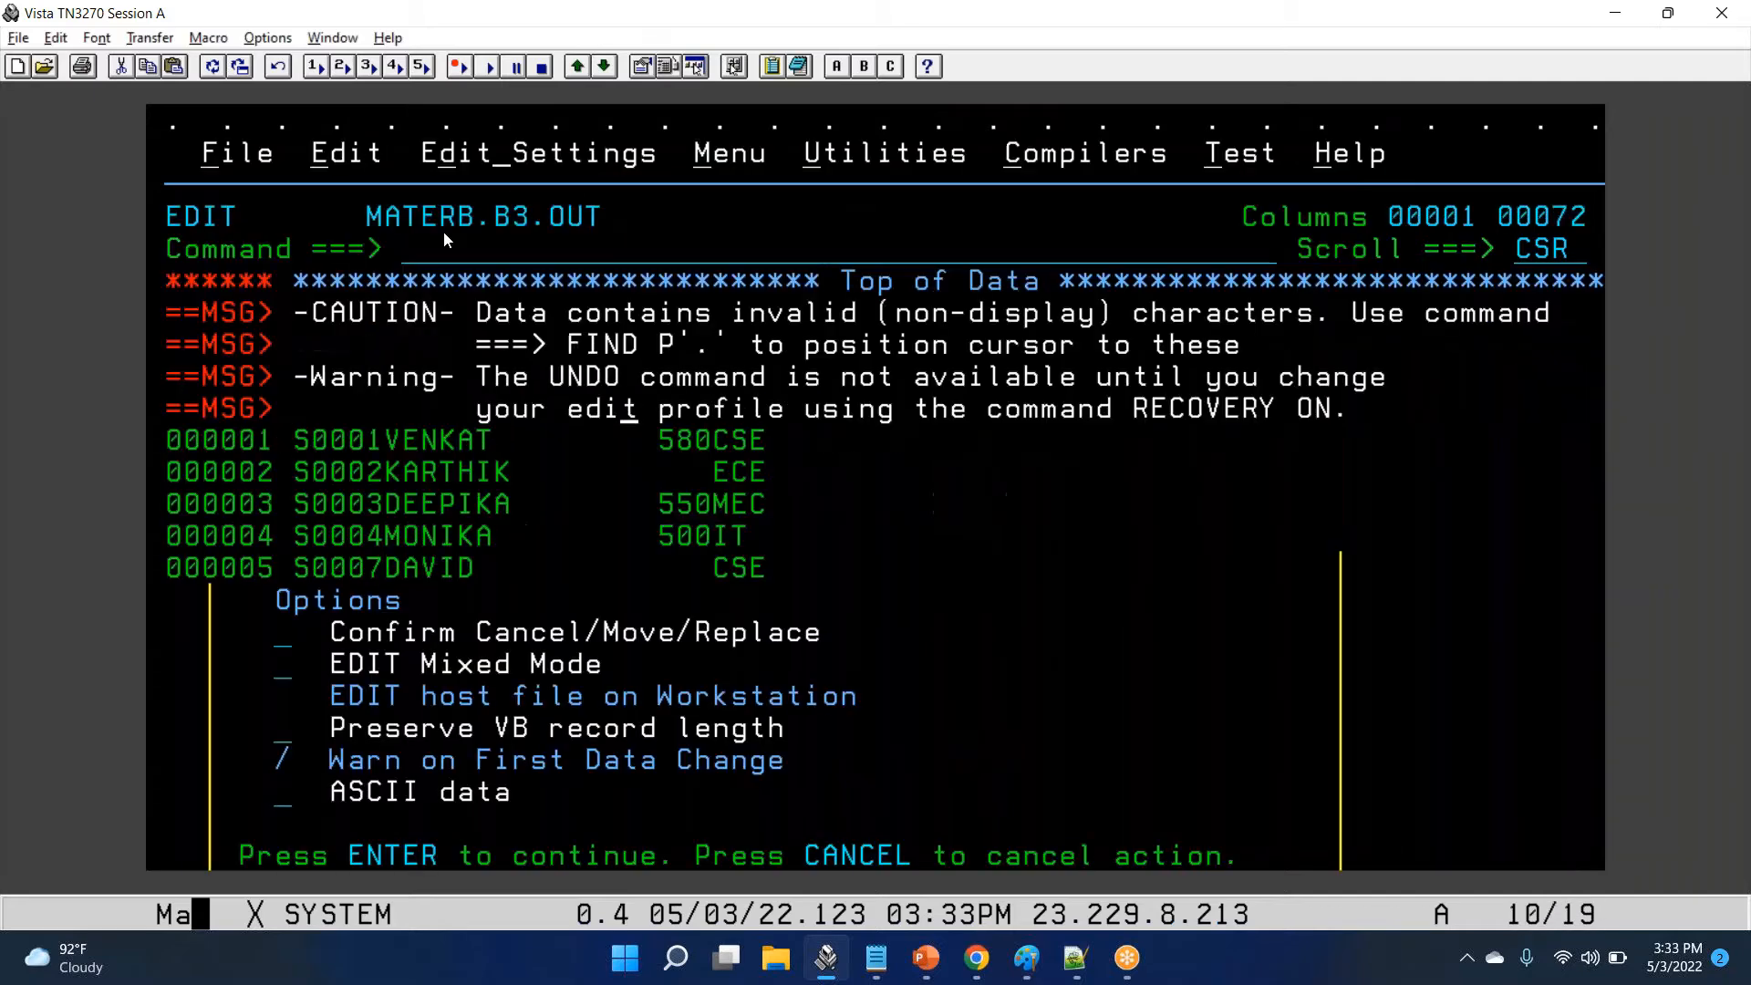
# Step: Dismiss the edit options popup over the five MATERB.B3.OUT output records
pyautogui.press('Return')
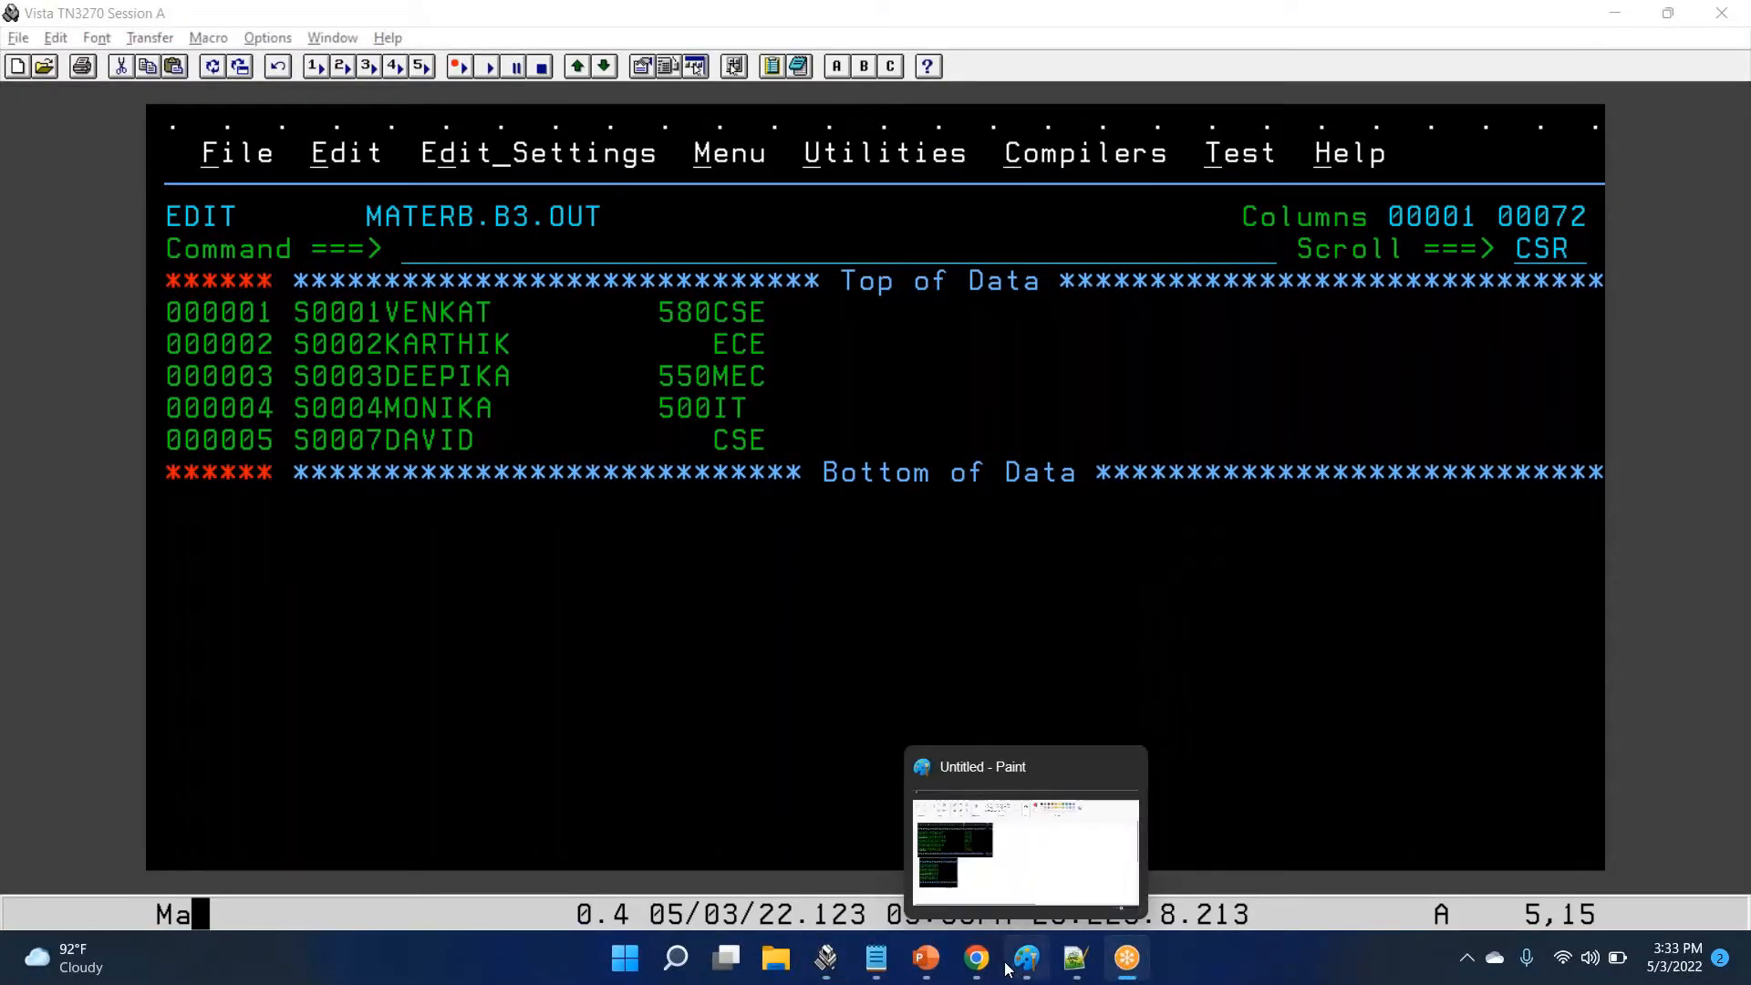
# Step: Draw two overlapping red ellipses as a Venn diagram below the output screenshot, then return to the terminal
pyautogui.click(1023, 766)
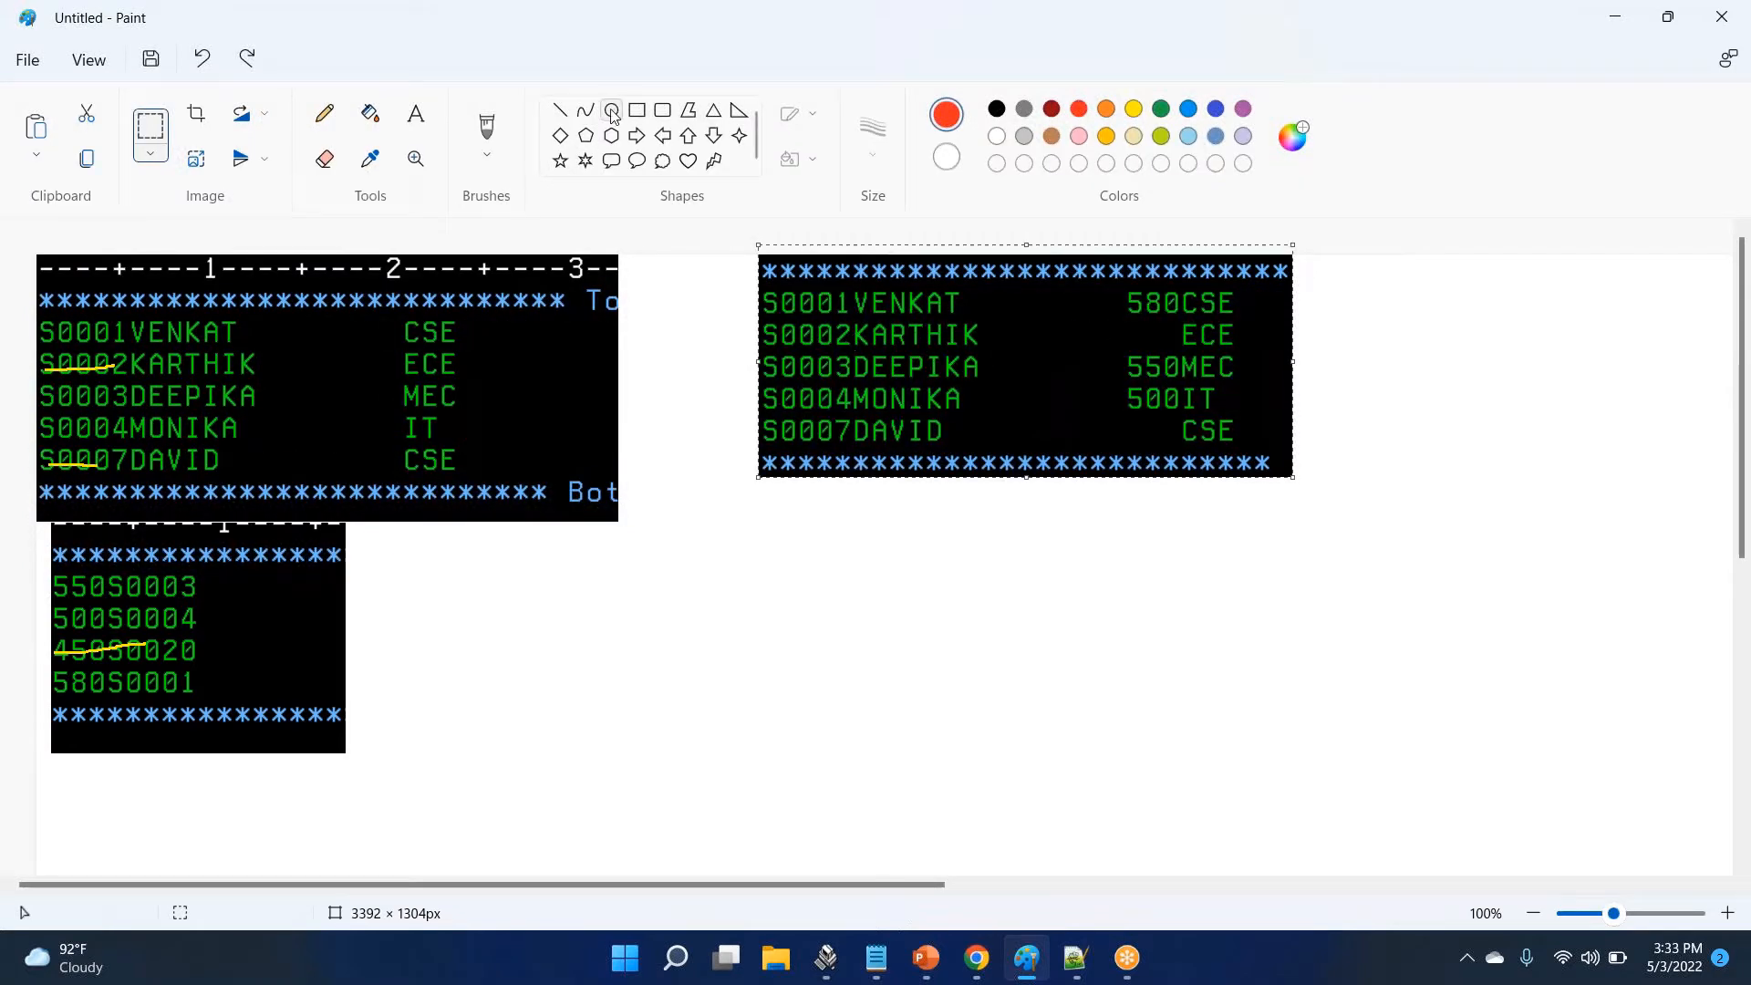
pyautogui.moveTo(790, 556); pyautogui.dragTo(1058, 832)
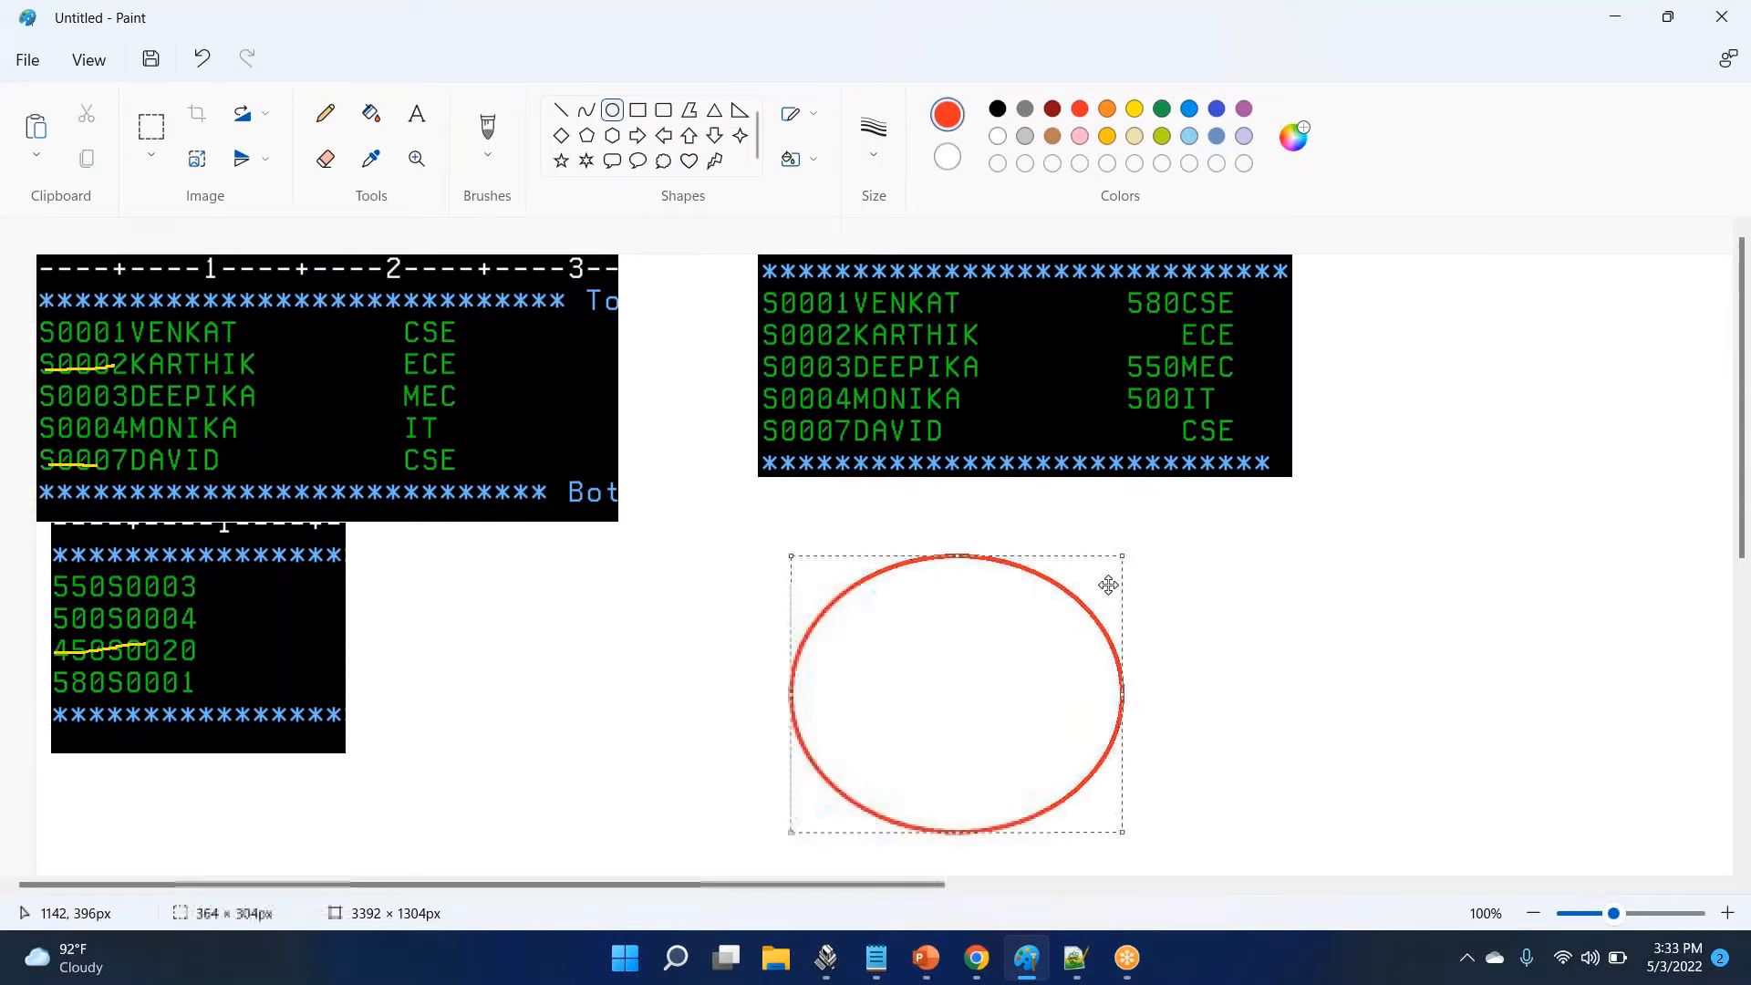
pyautogui.moveTo(1083, 542); pyautogui.dragTo(1406, 832)
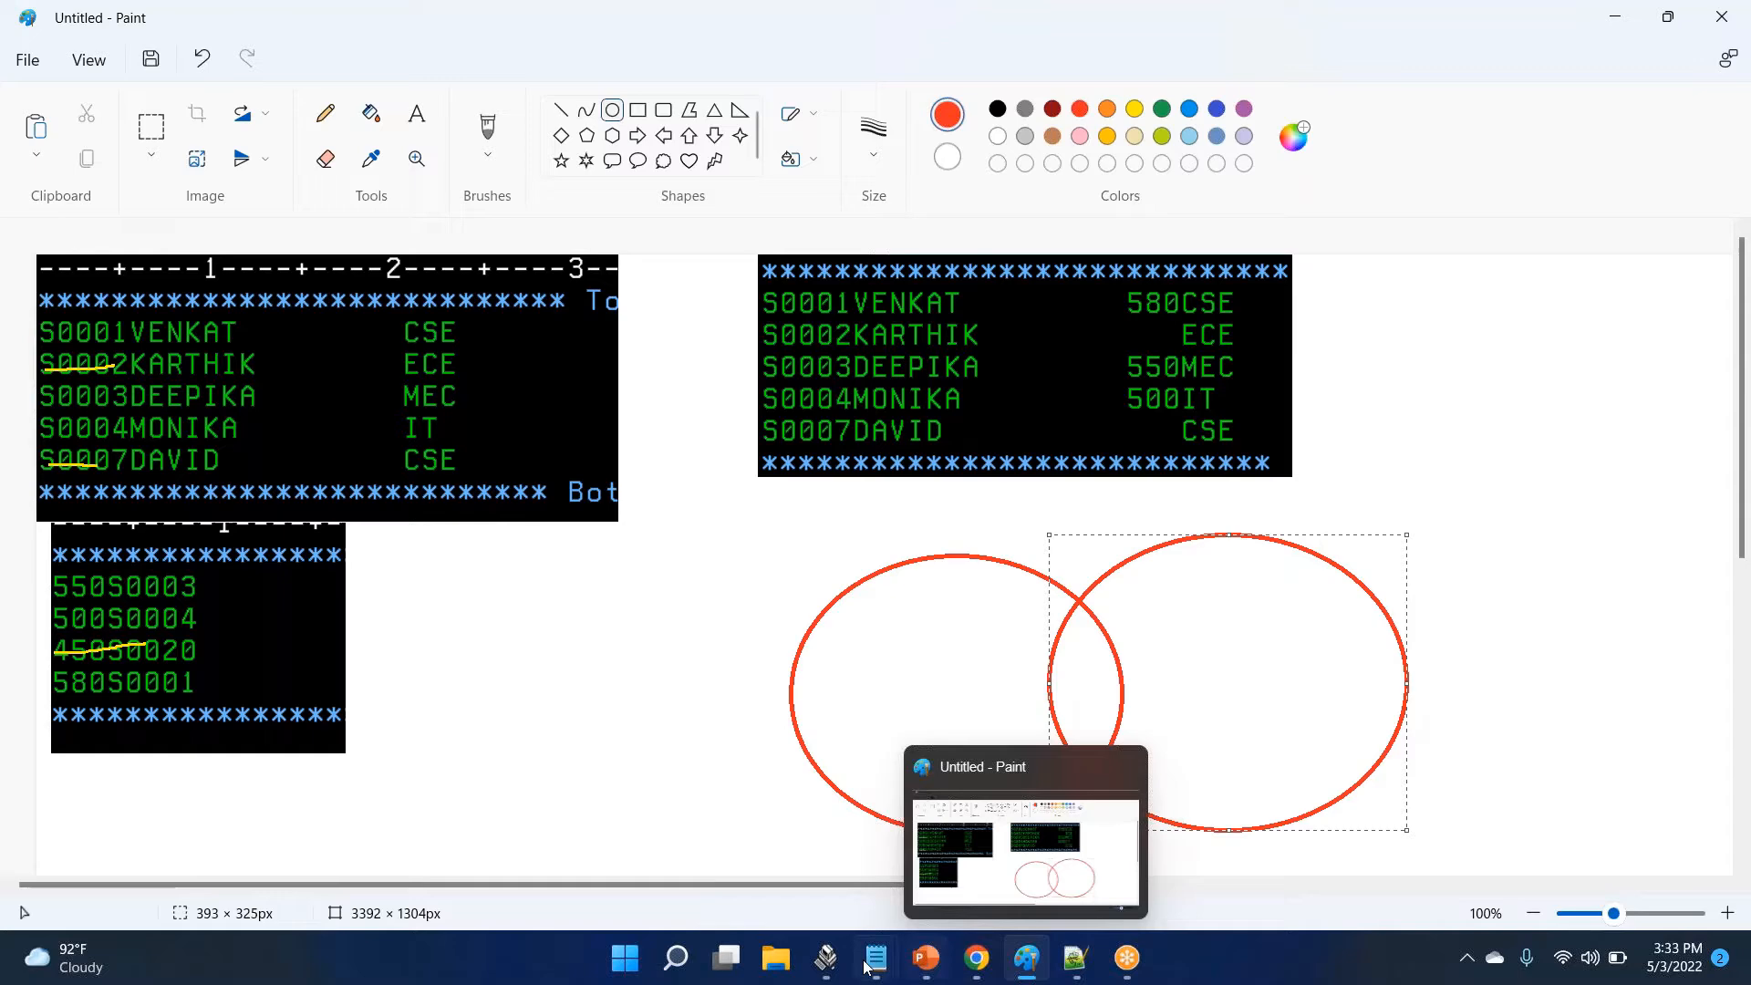
pyautogui.click(824, 957)
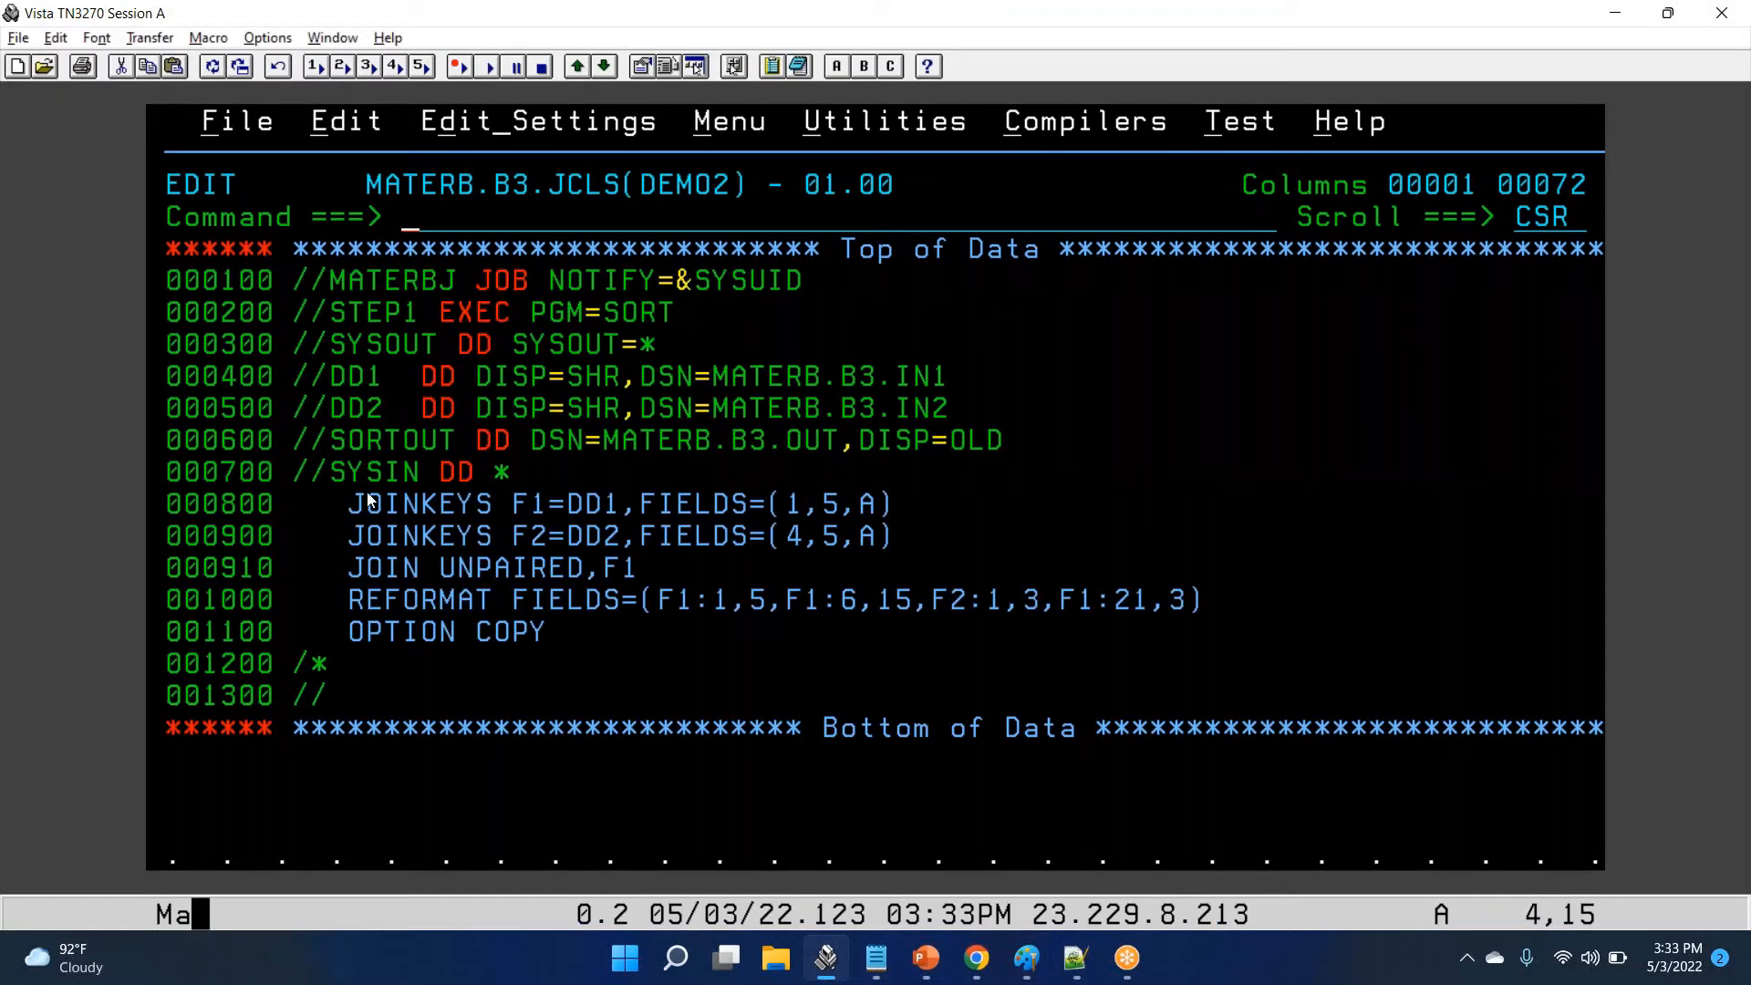
# Step: Select the JOINKEYS and JOIN UNPAIRED,F1 statements in the DEMO2 JCL for copying
pyautogui.moveTo(292, 456); pyautogui.dragTo(1304, 638)
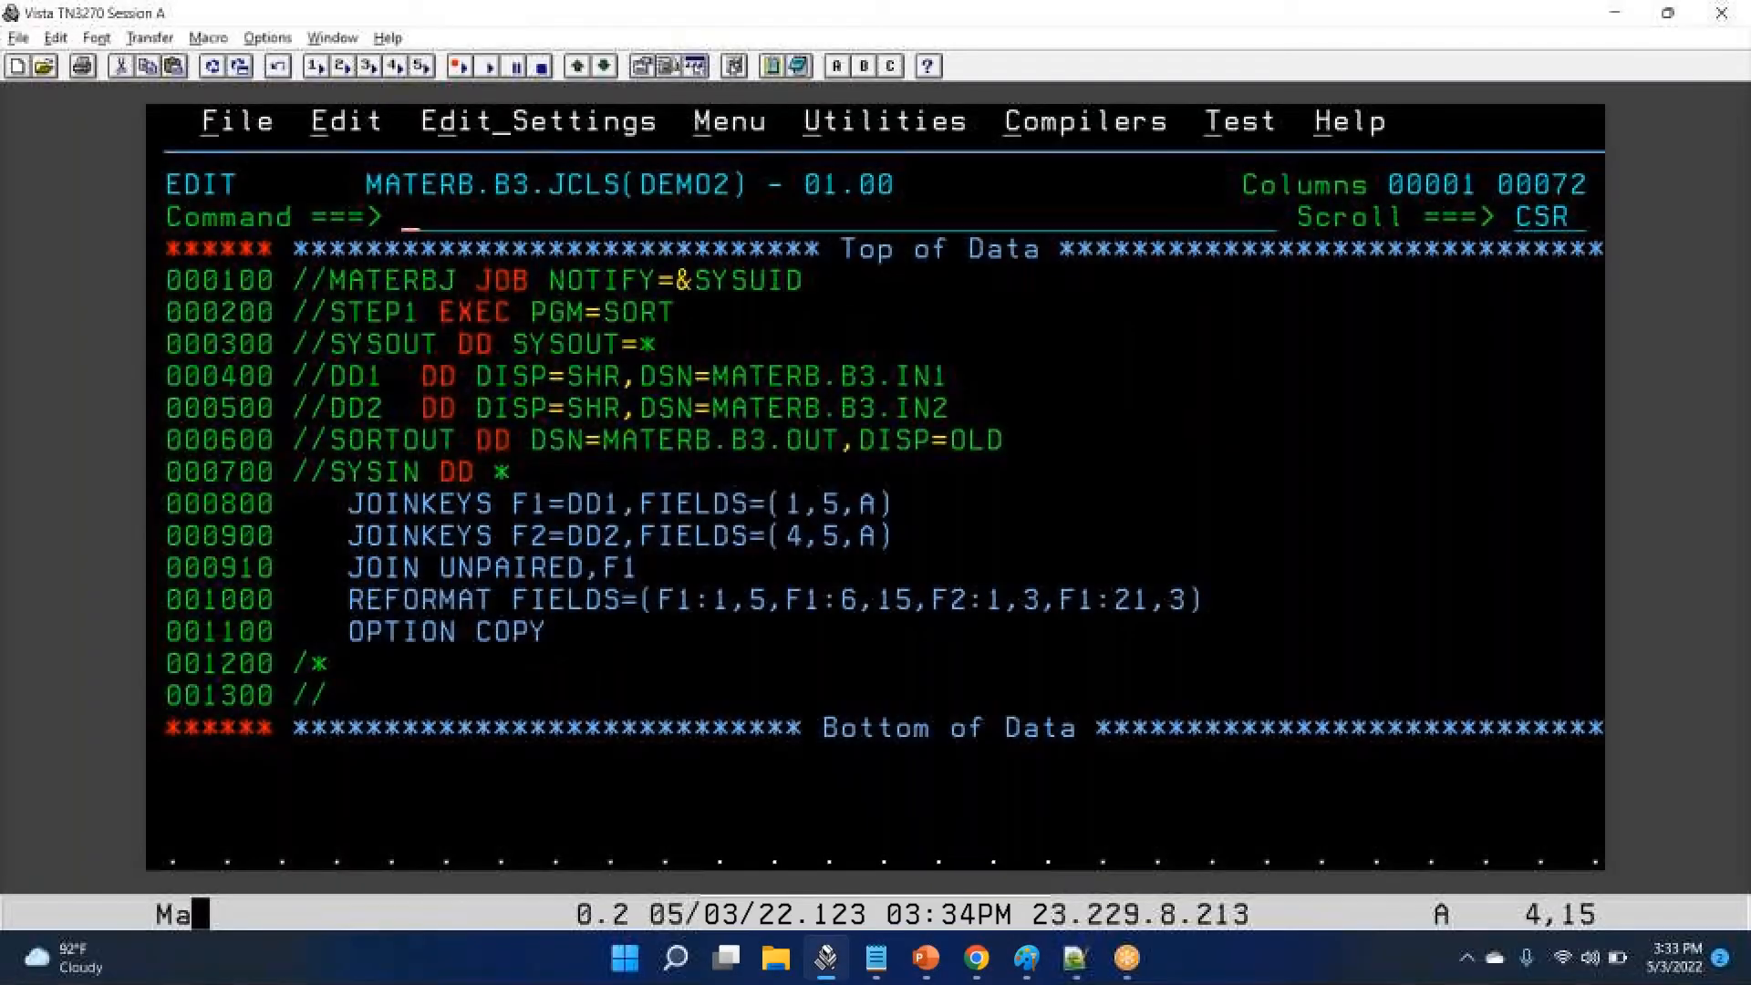
# Step: Paste the JCL statements snippet and move it below the first records table
pyautogui.click(1023, 957)
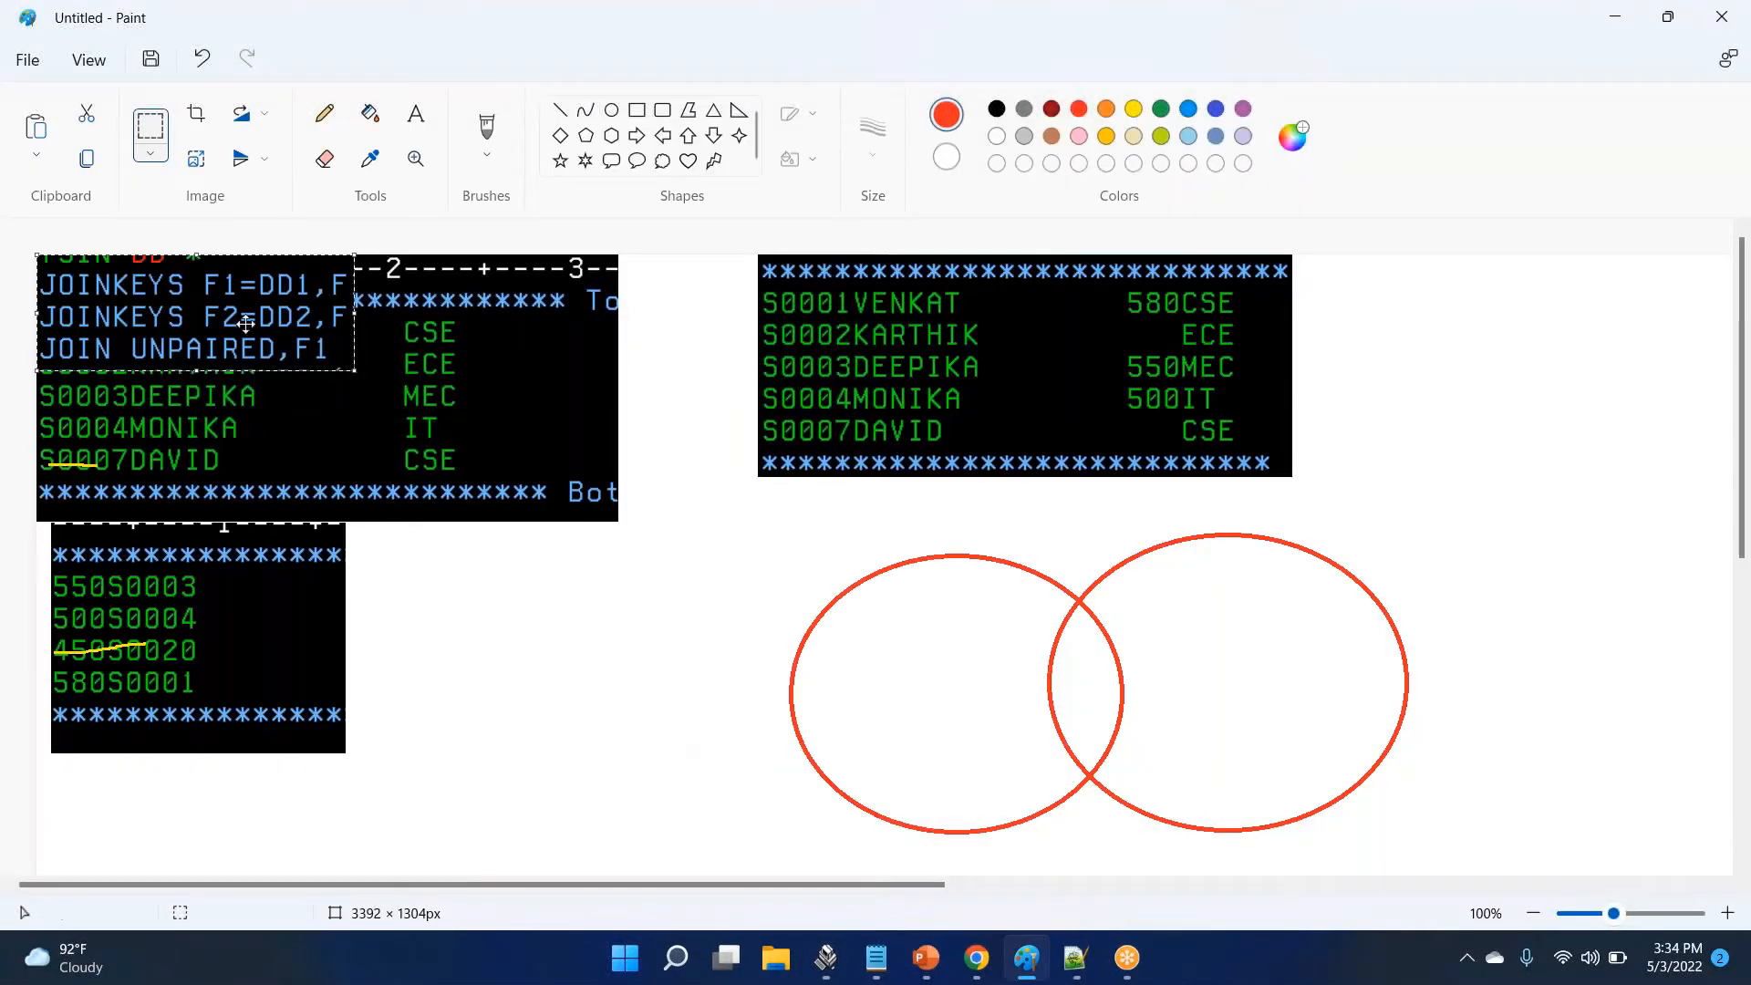
pyautogui.moveTo(195, 312); pyautogui.dragTo(580, 704)
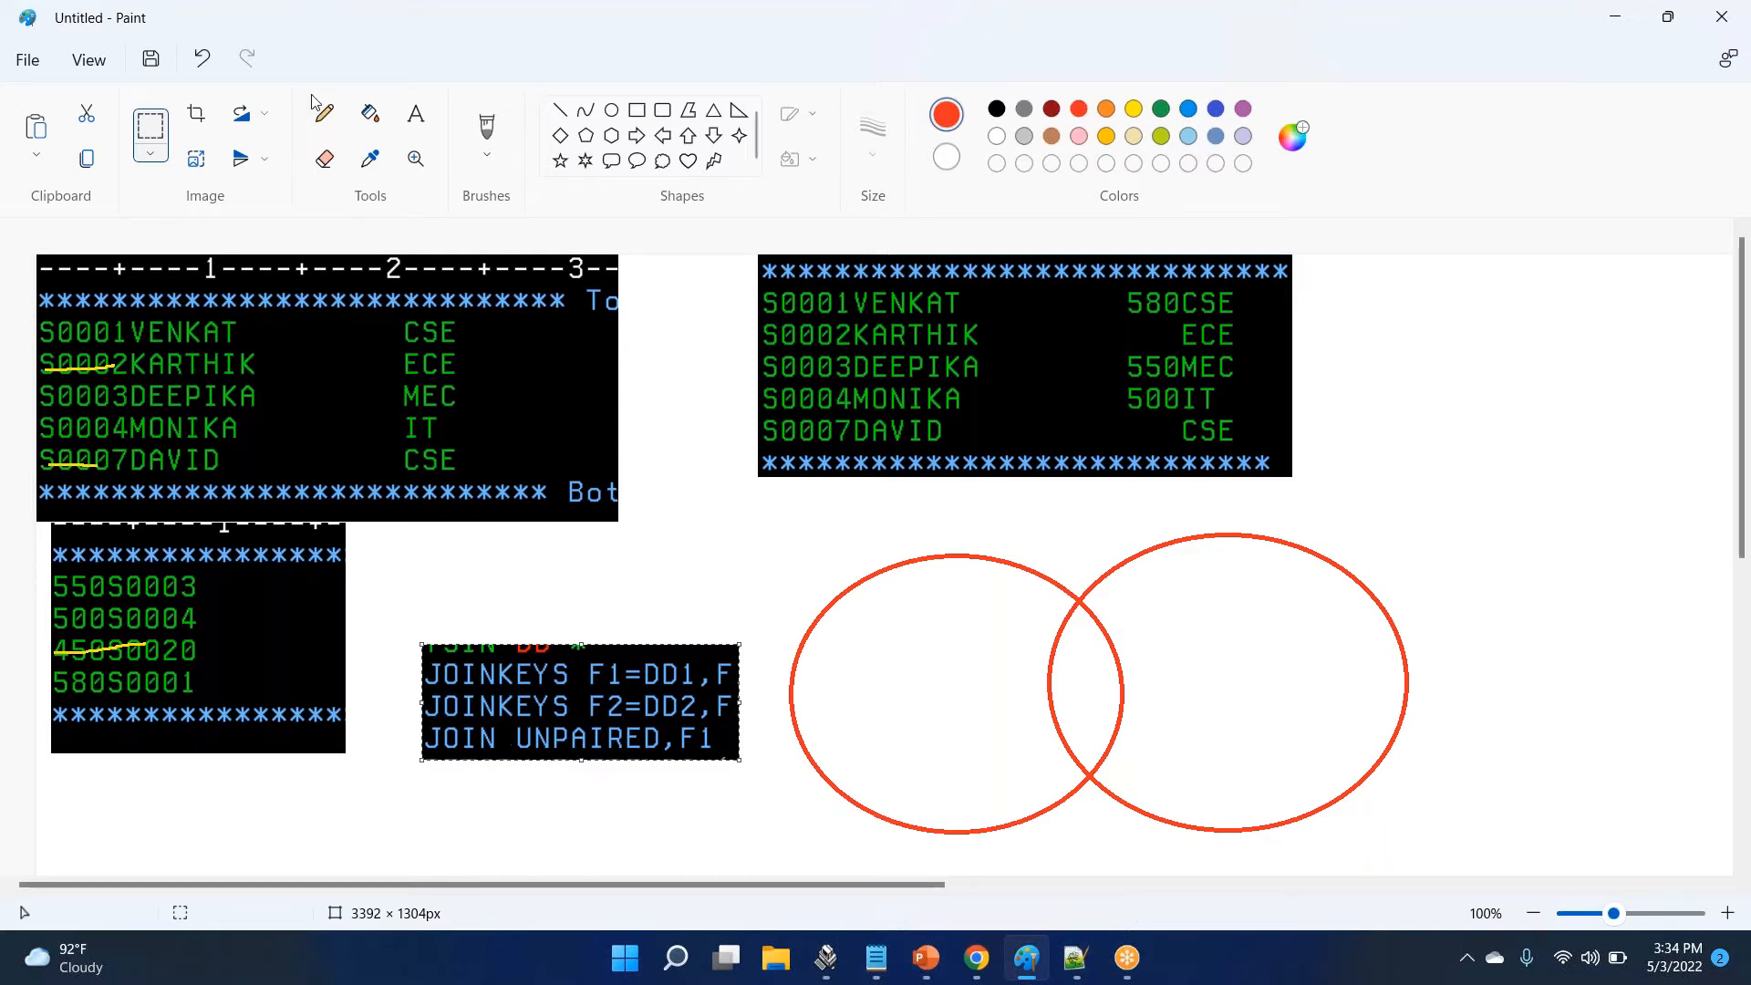
pyautogui.click(325, 113)
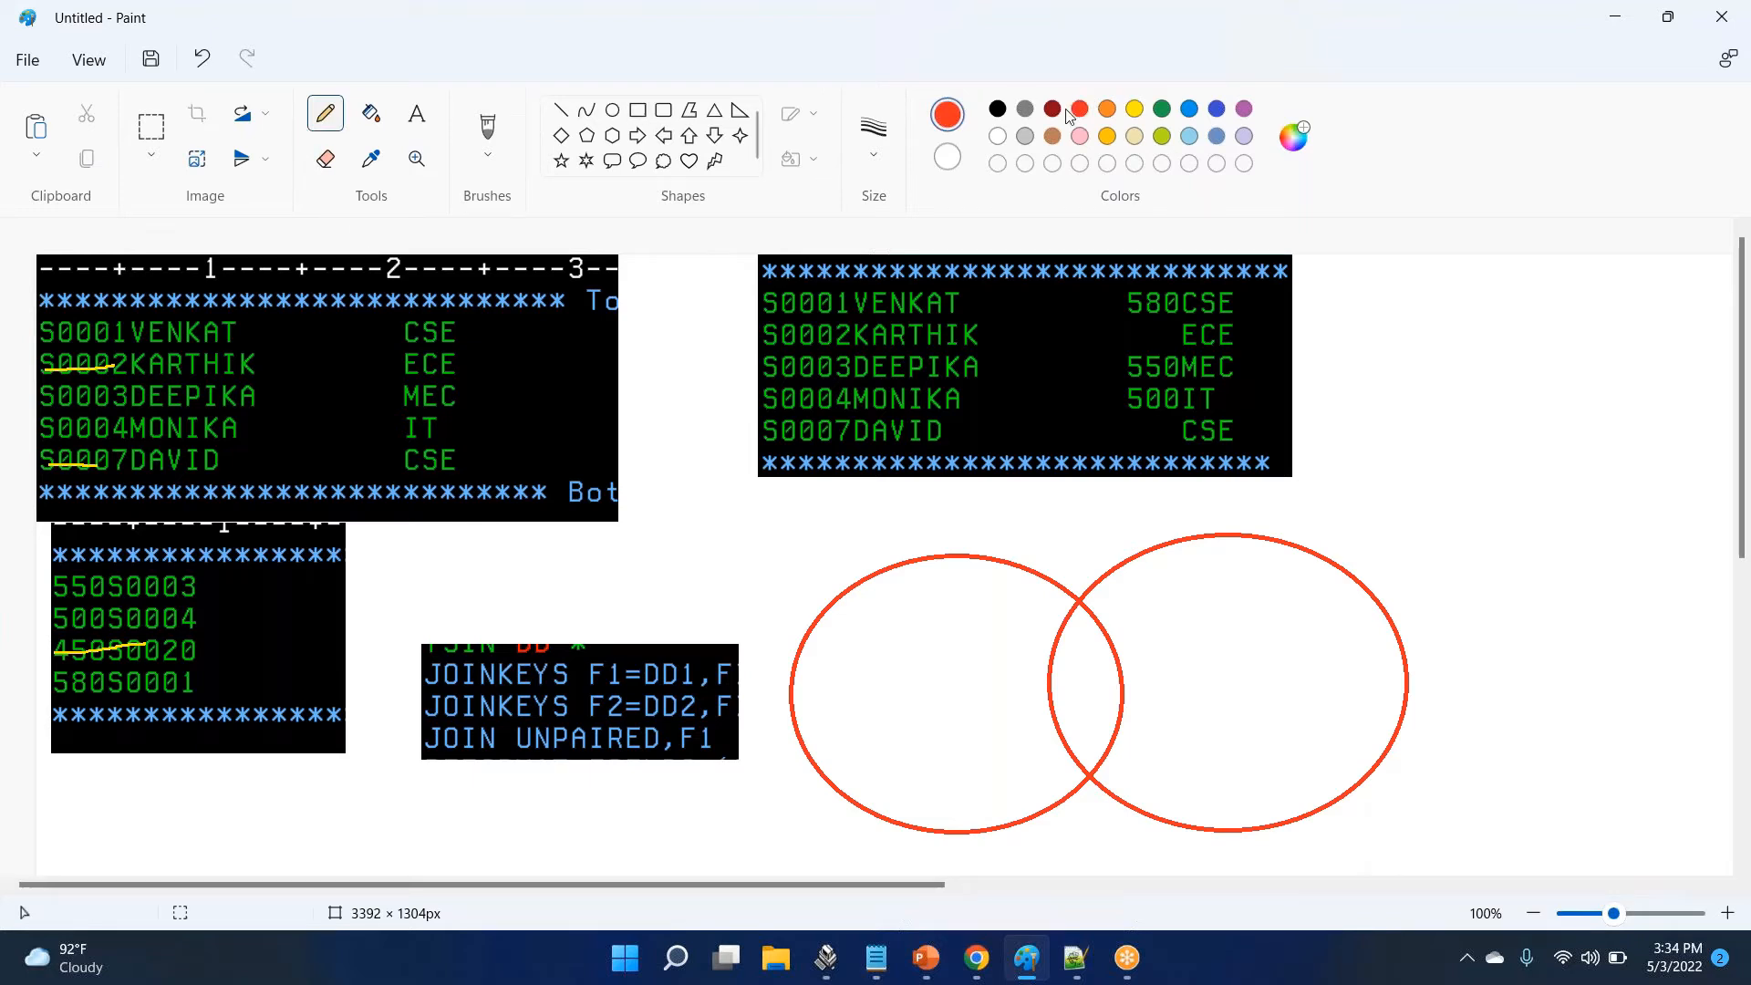
# Step: In blue, link the 450S0020 record to the output and hatch the left Venn circle and overlap
pyautogui.click(1188, 108)
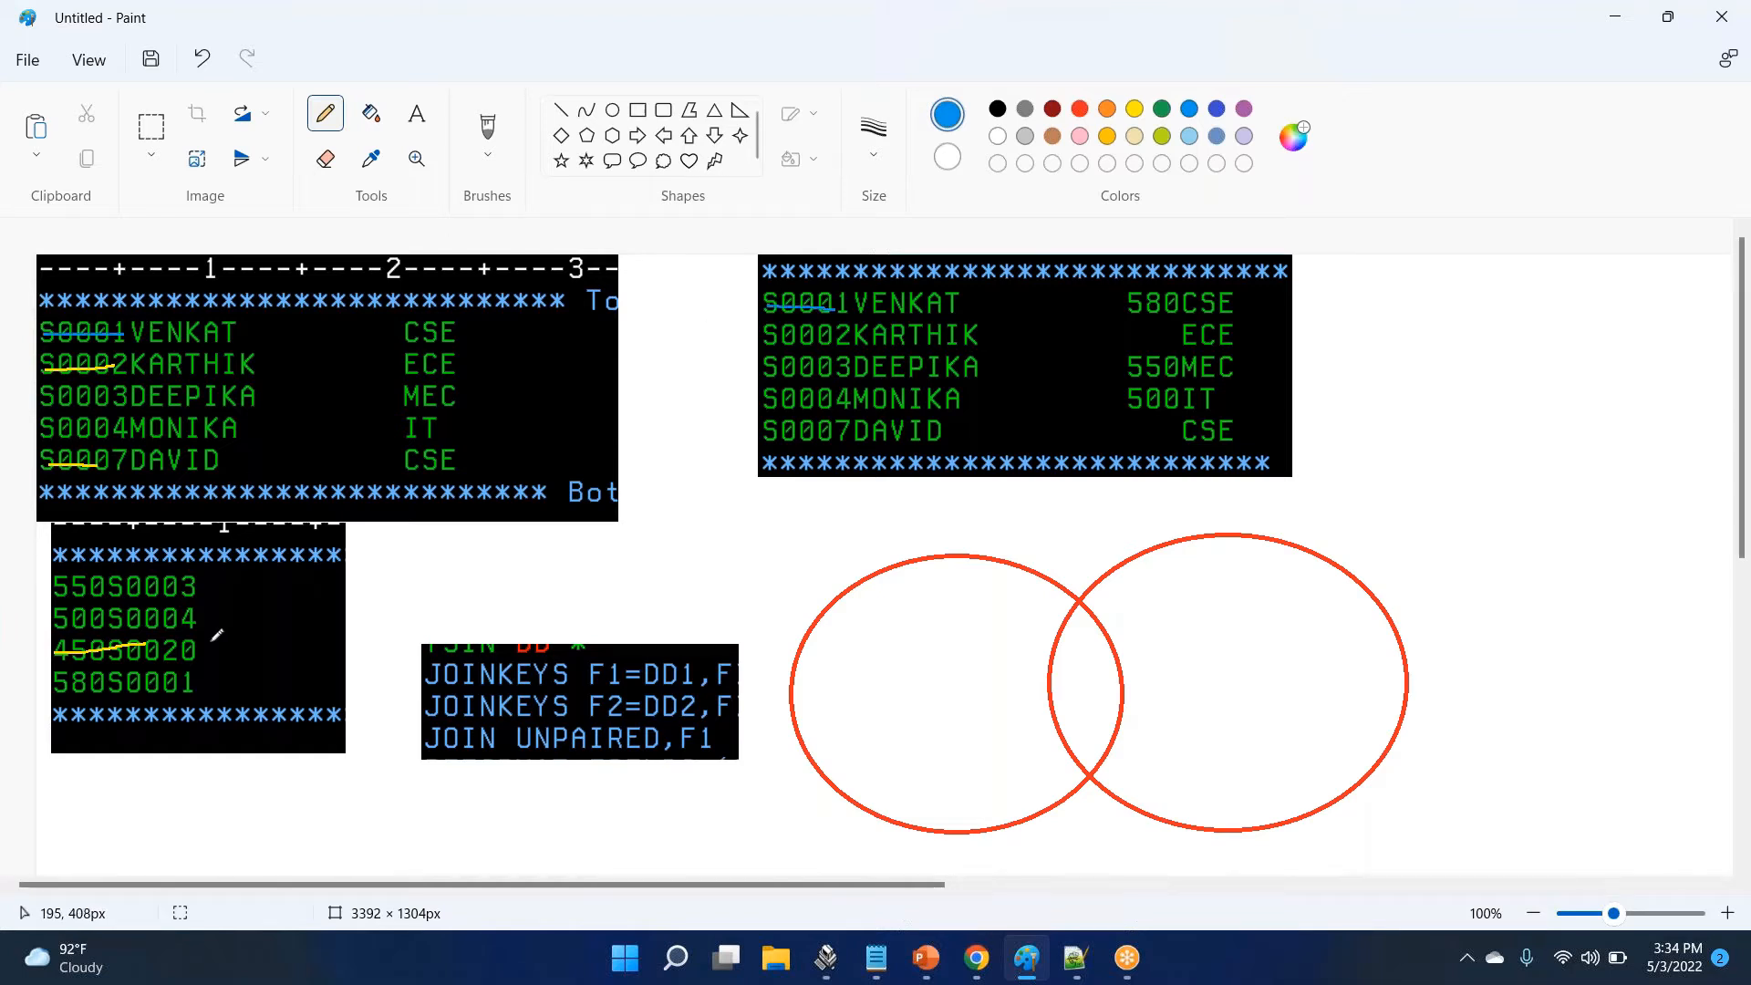
pyautogui.moveTo(201, 656); pyautogui.dragTo(285, 637)
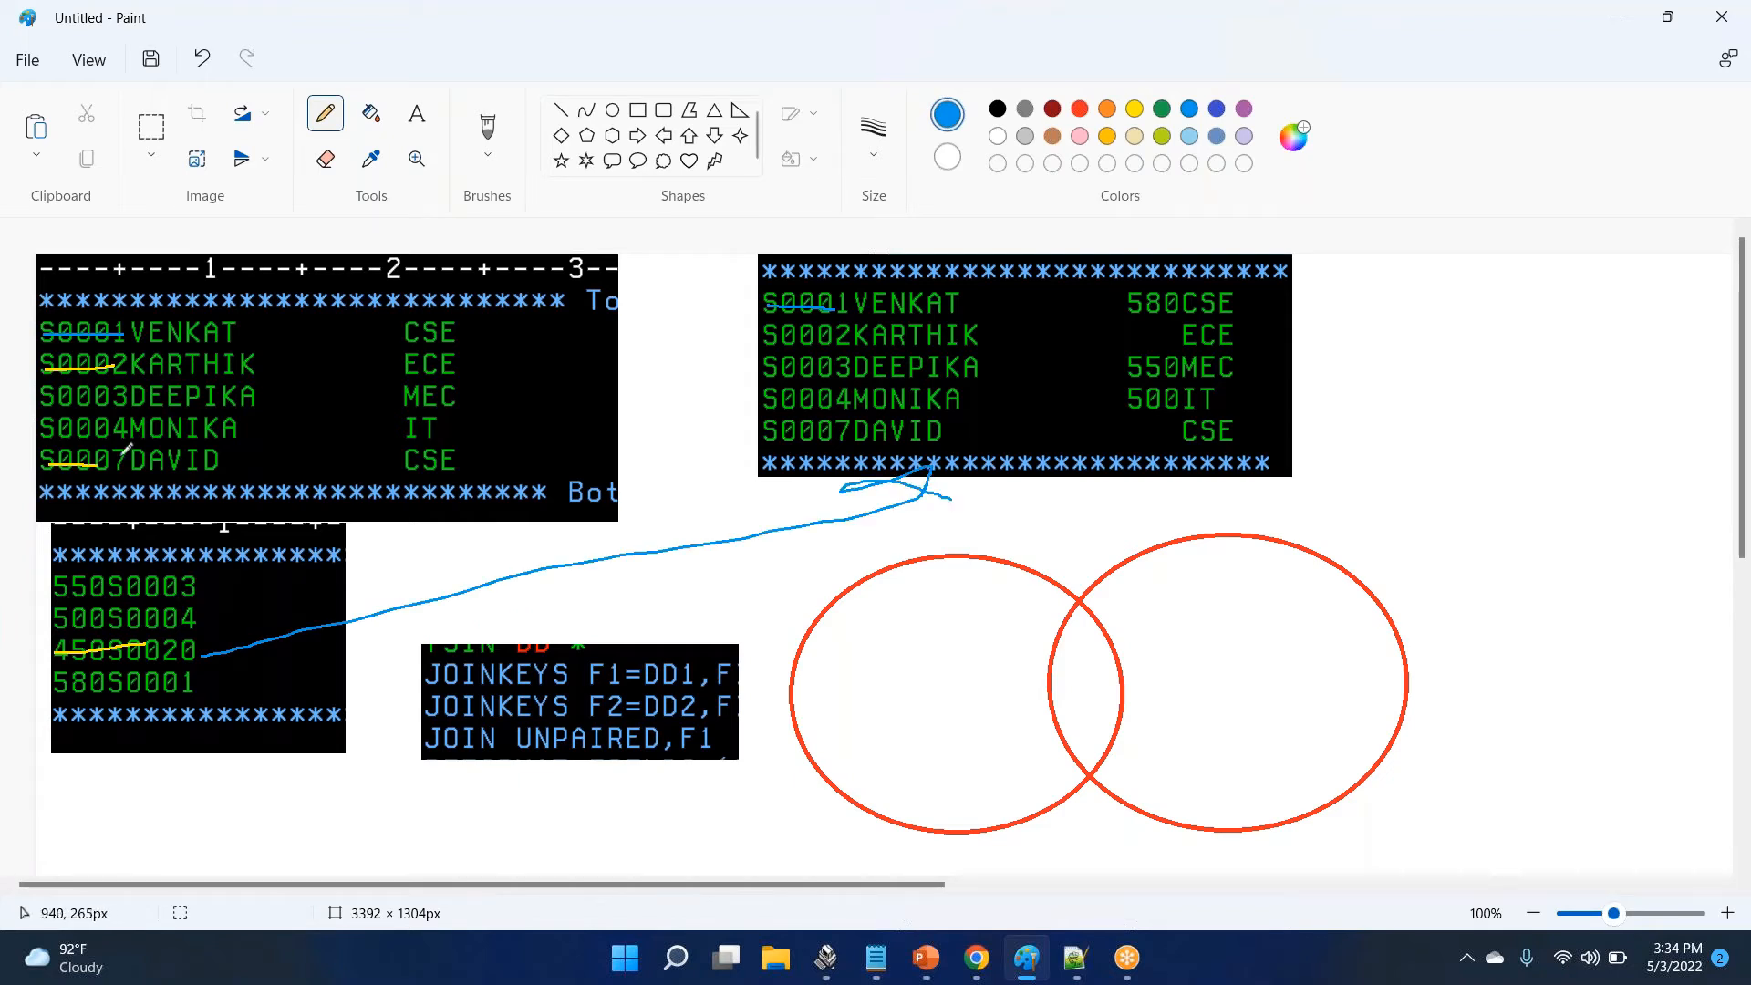
pyautogui.moveTo(126, 332)
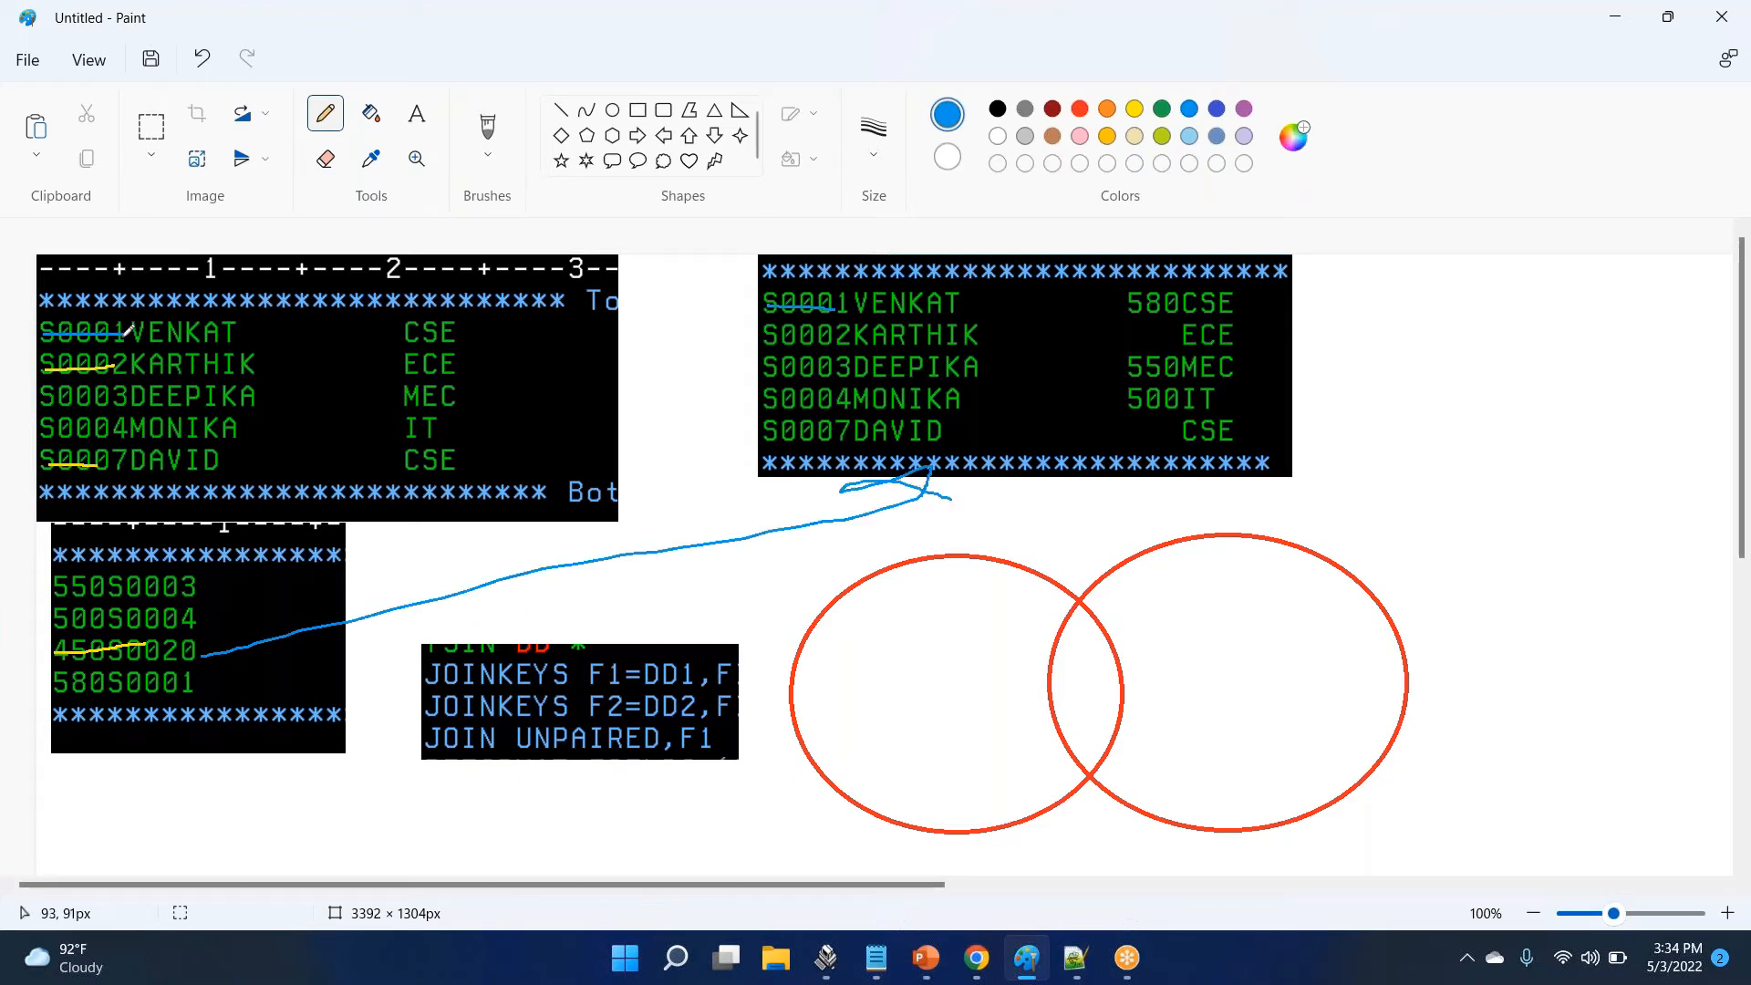
pyautogui.moveTo(906, 580); pyautogui.dragTo(877, 783)
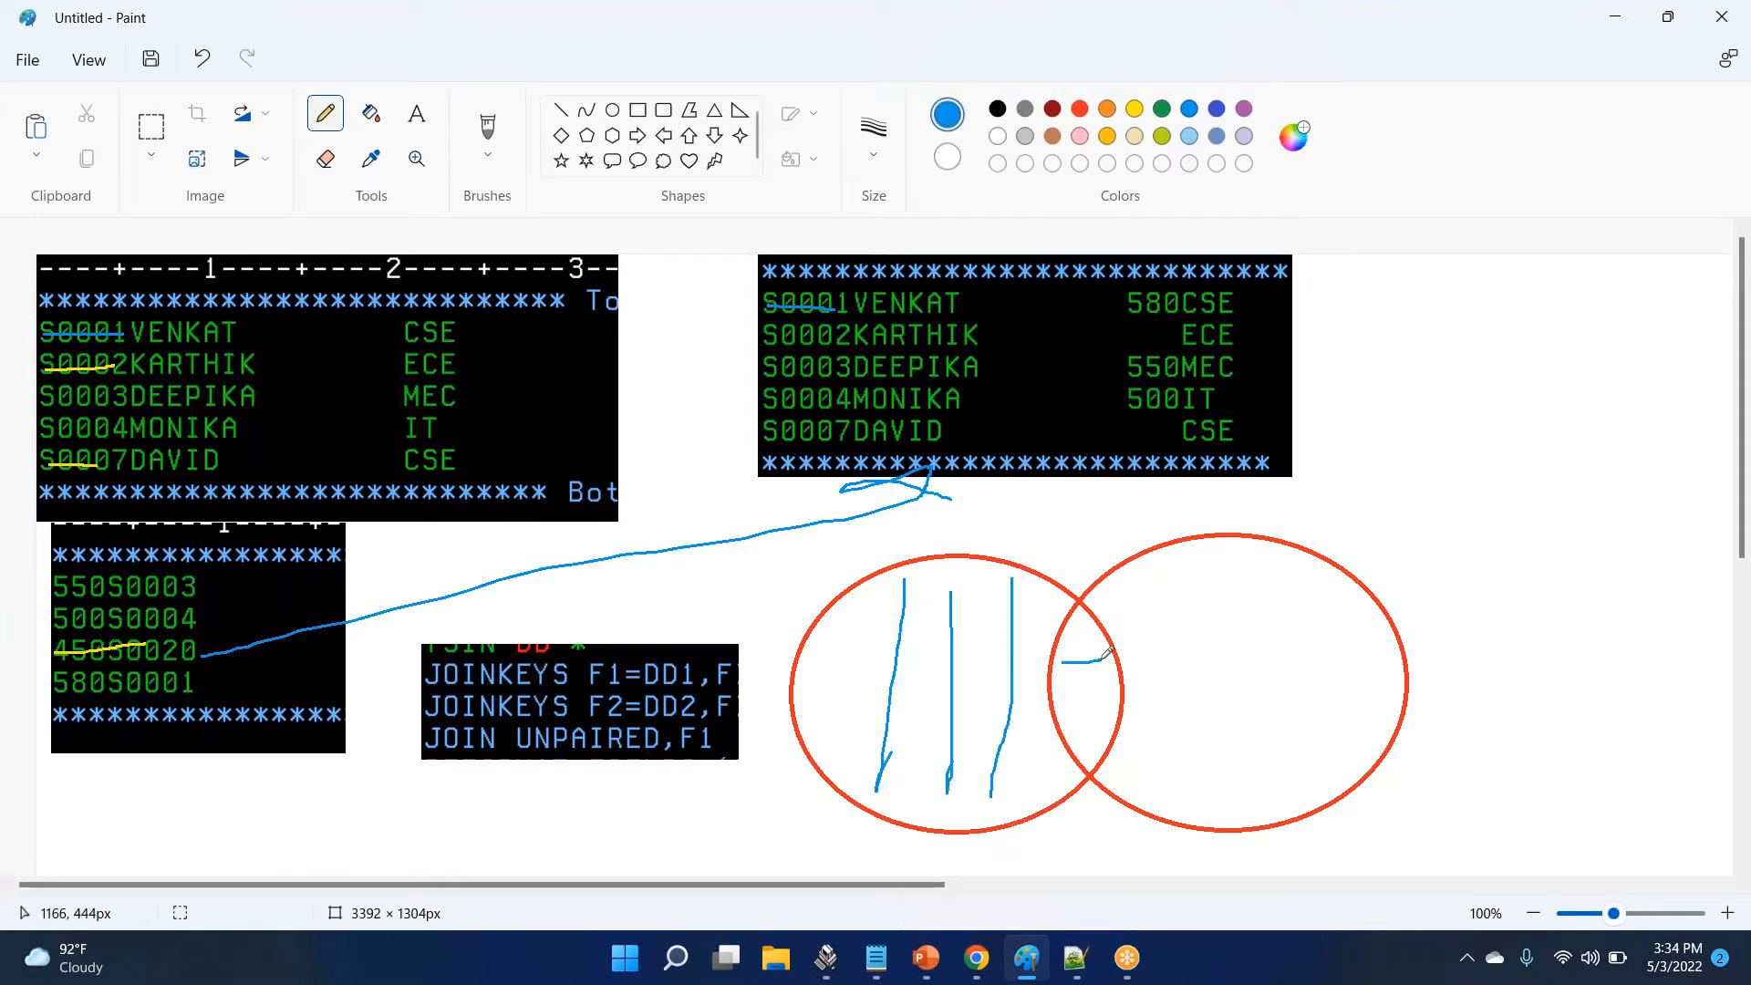
pyautogui.moveTo(1056, 653); pyautogui.dragTo(1116, 753)
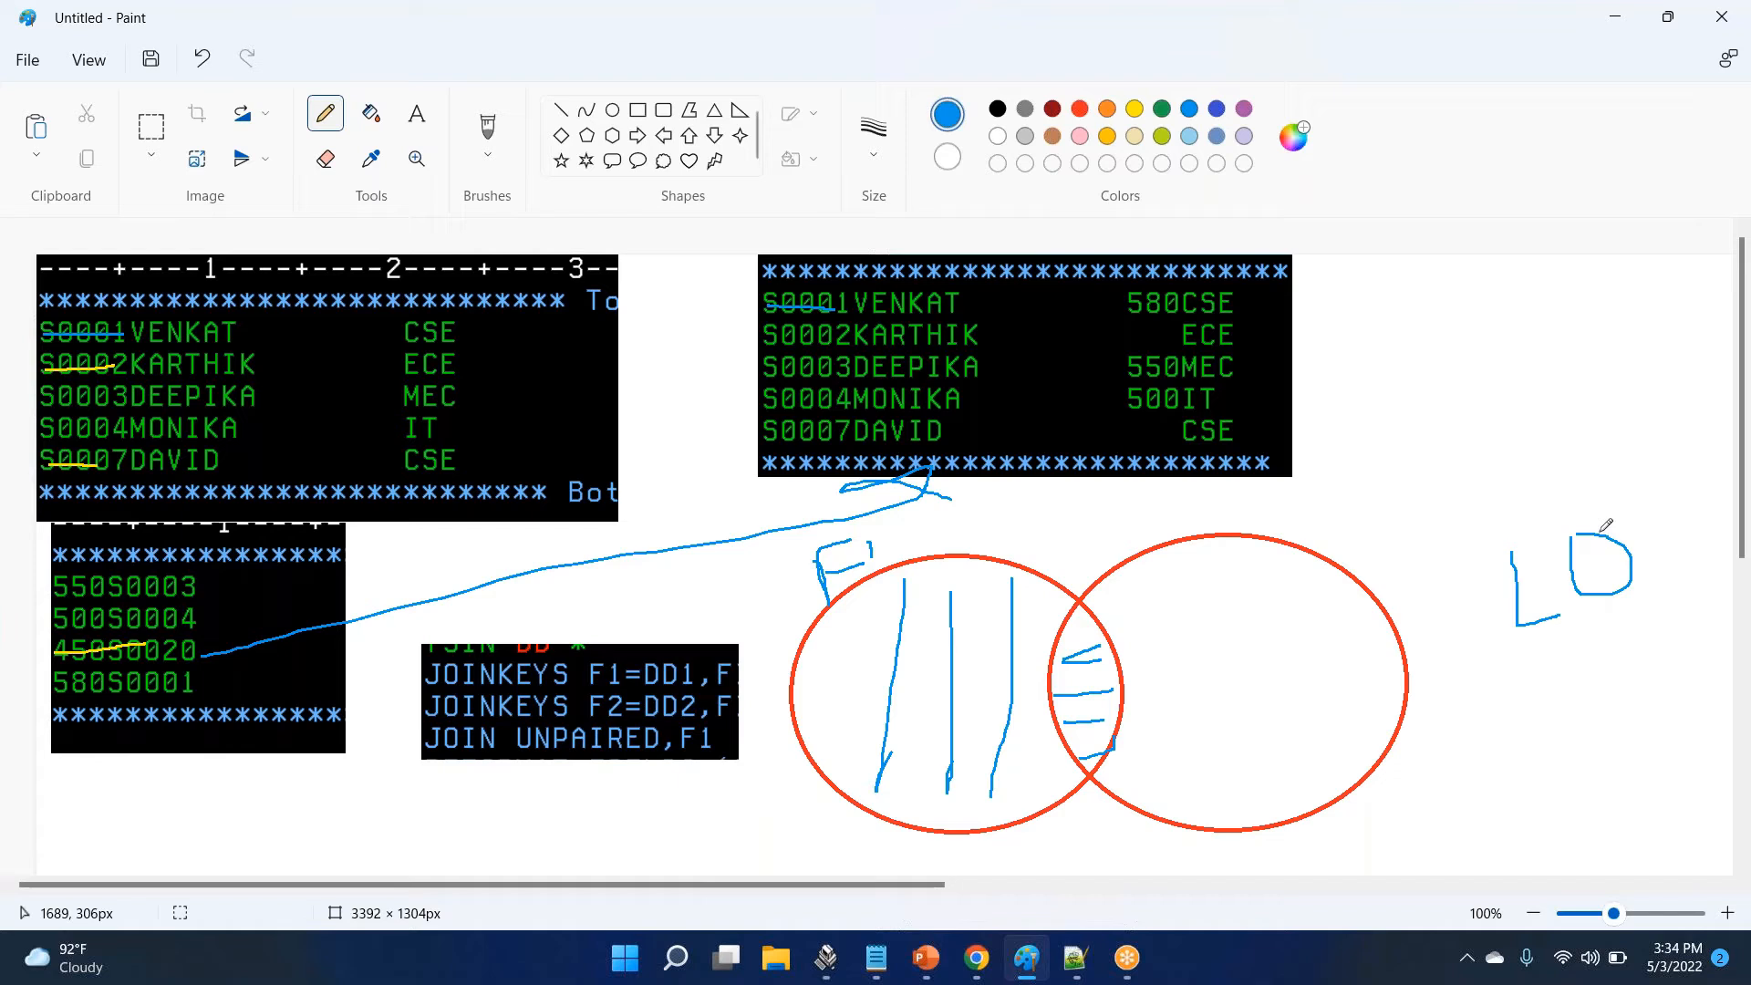
# Step: Write LO and F1-F2 beside the Venn diagram
pyautogui.moveTo(1450, 698); pyautogui.dragTo(1450, 769)
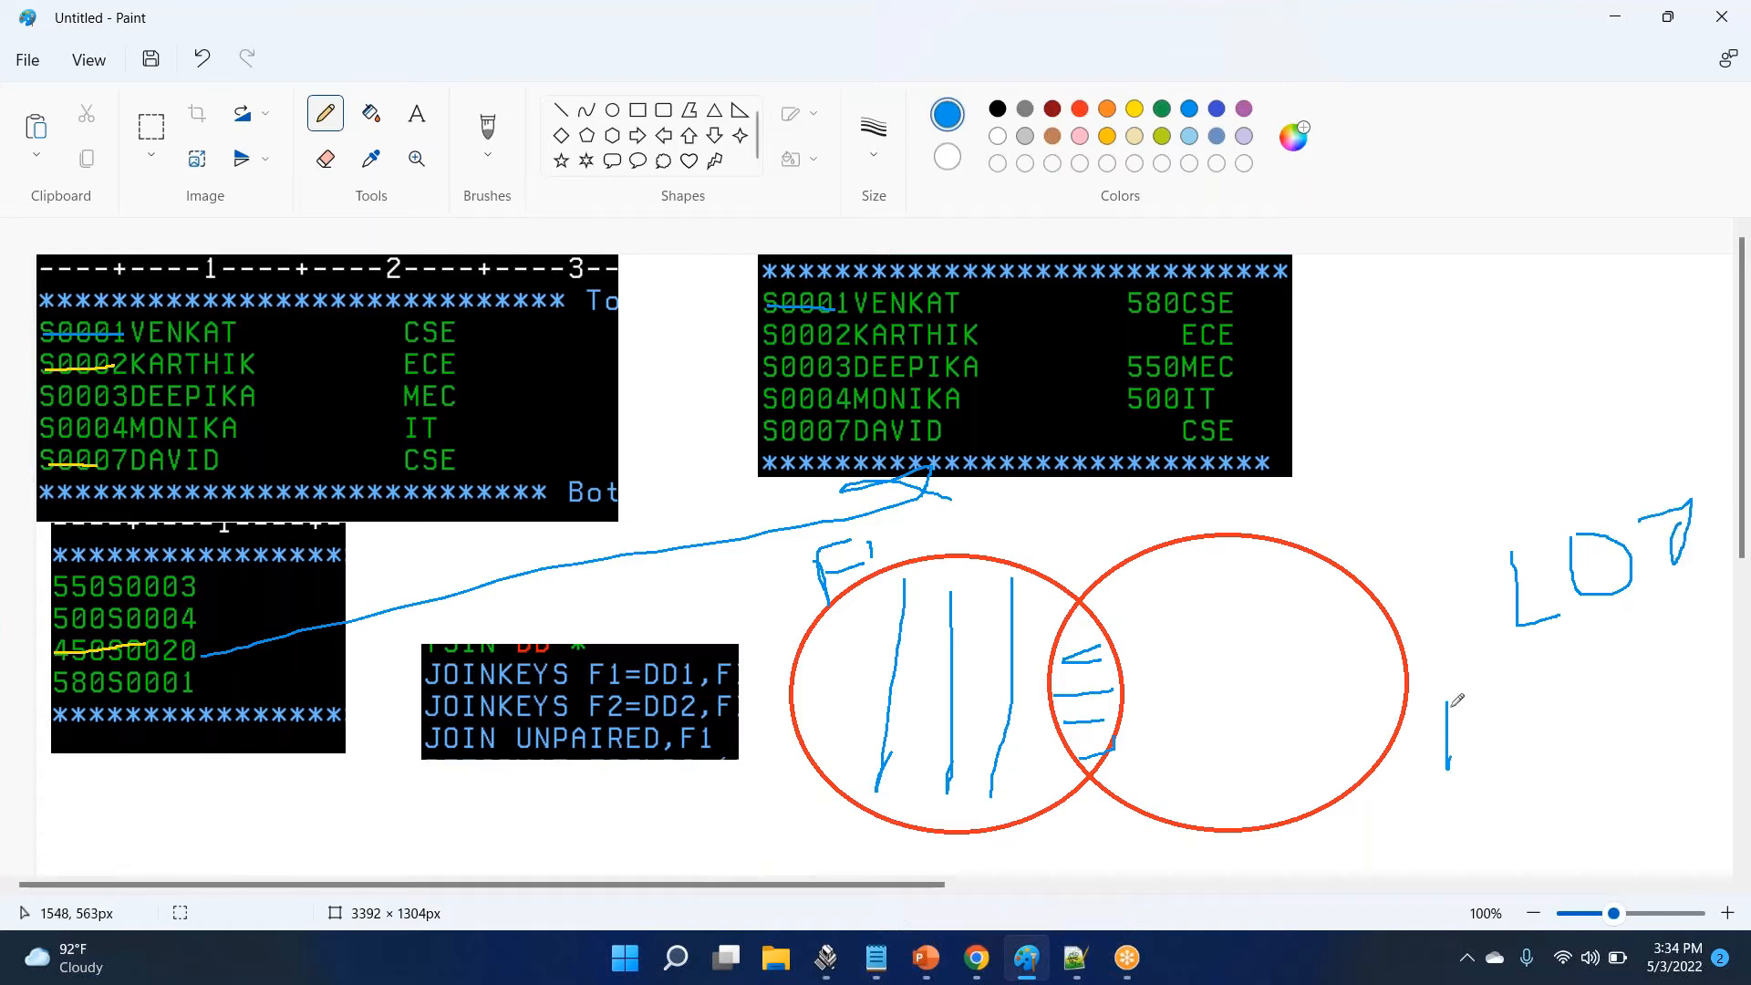
pyautogui.moveTo(1452, 670); pyautogui.dragTo(1536, 748)
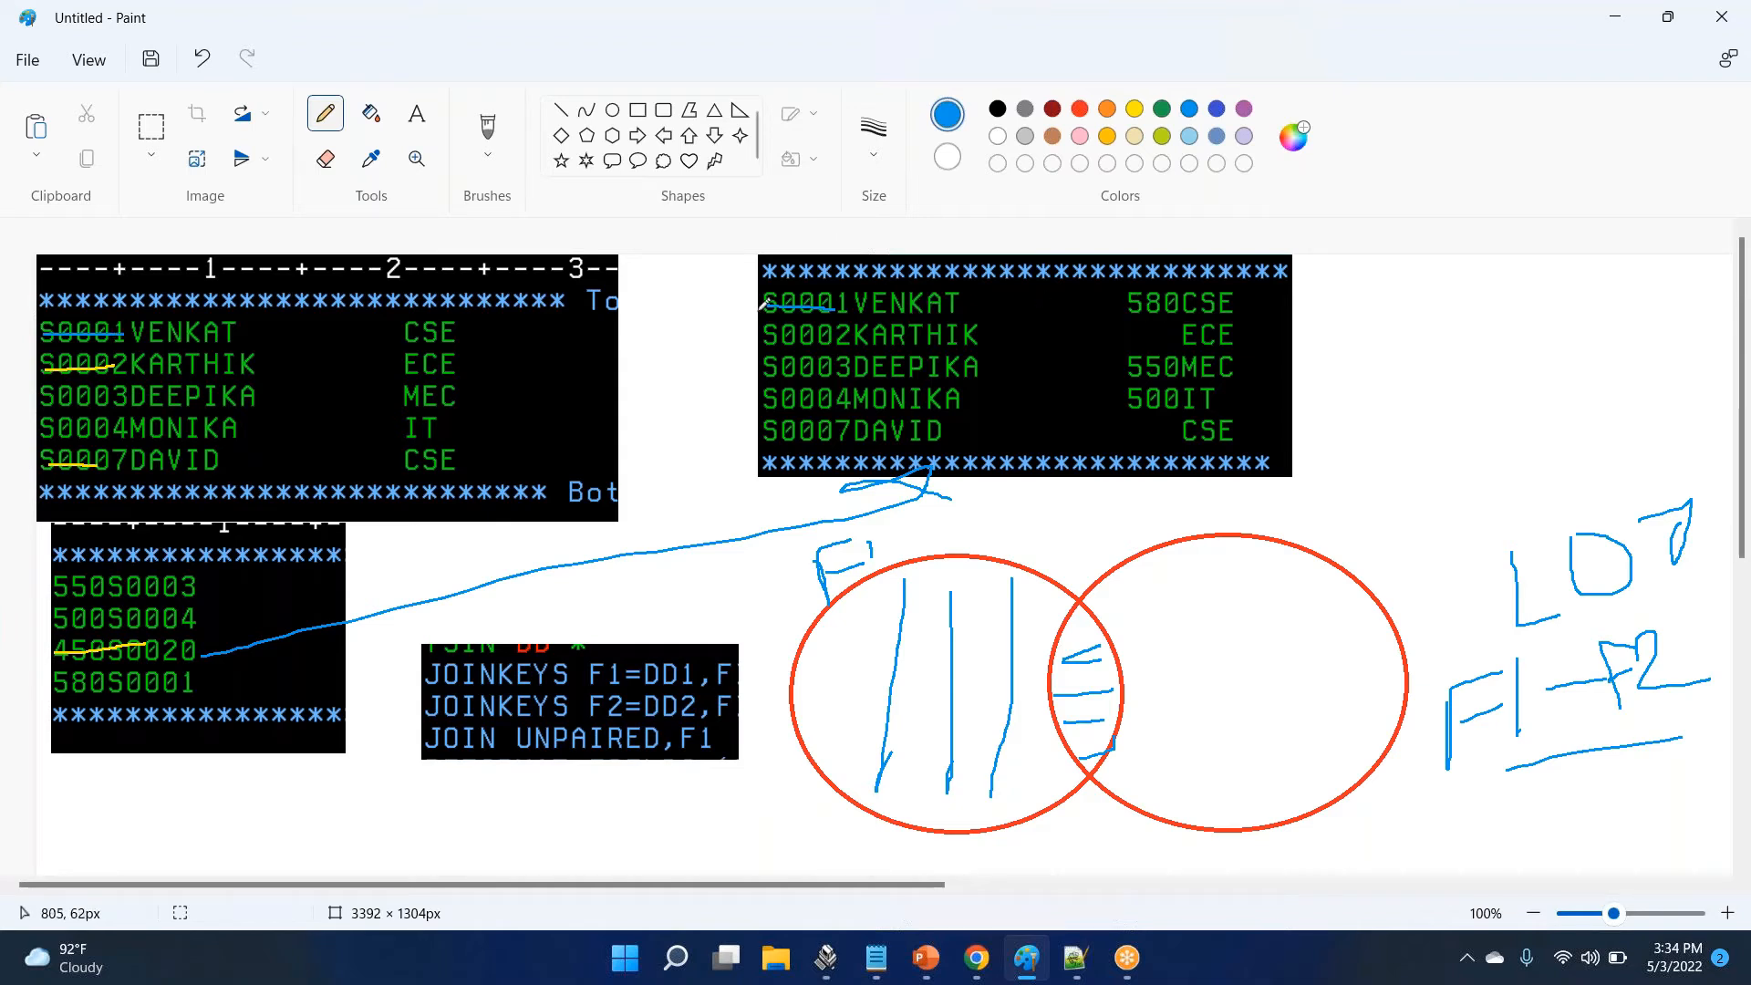
# Step: Strike through the VENKAT row, scribble KARTHIK's missing number, and arrow input records to the DEEPIKA and 500IT output rows
pyautogui.moveTo(764, 305); pyautogui.dragTo(1240, 305)
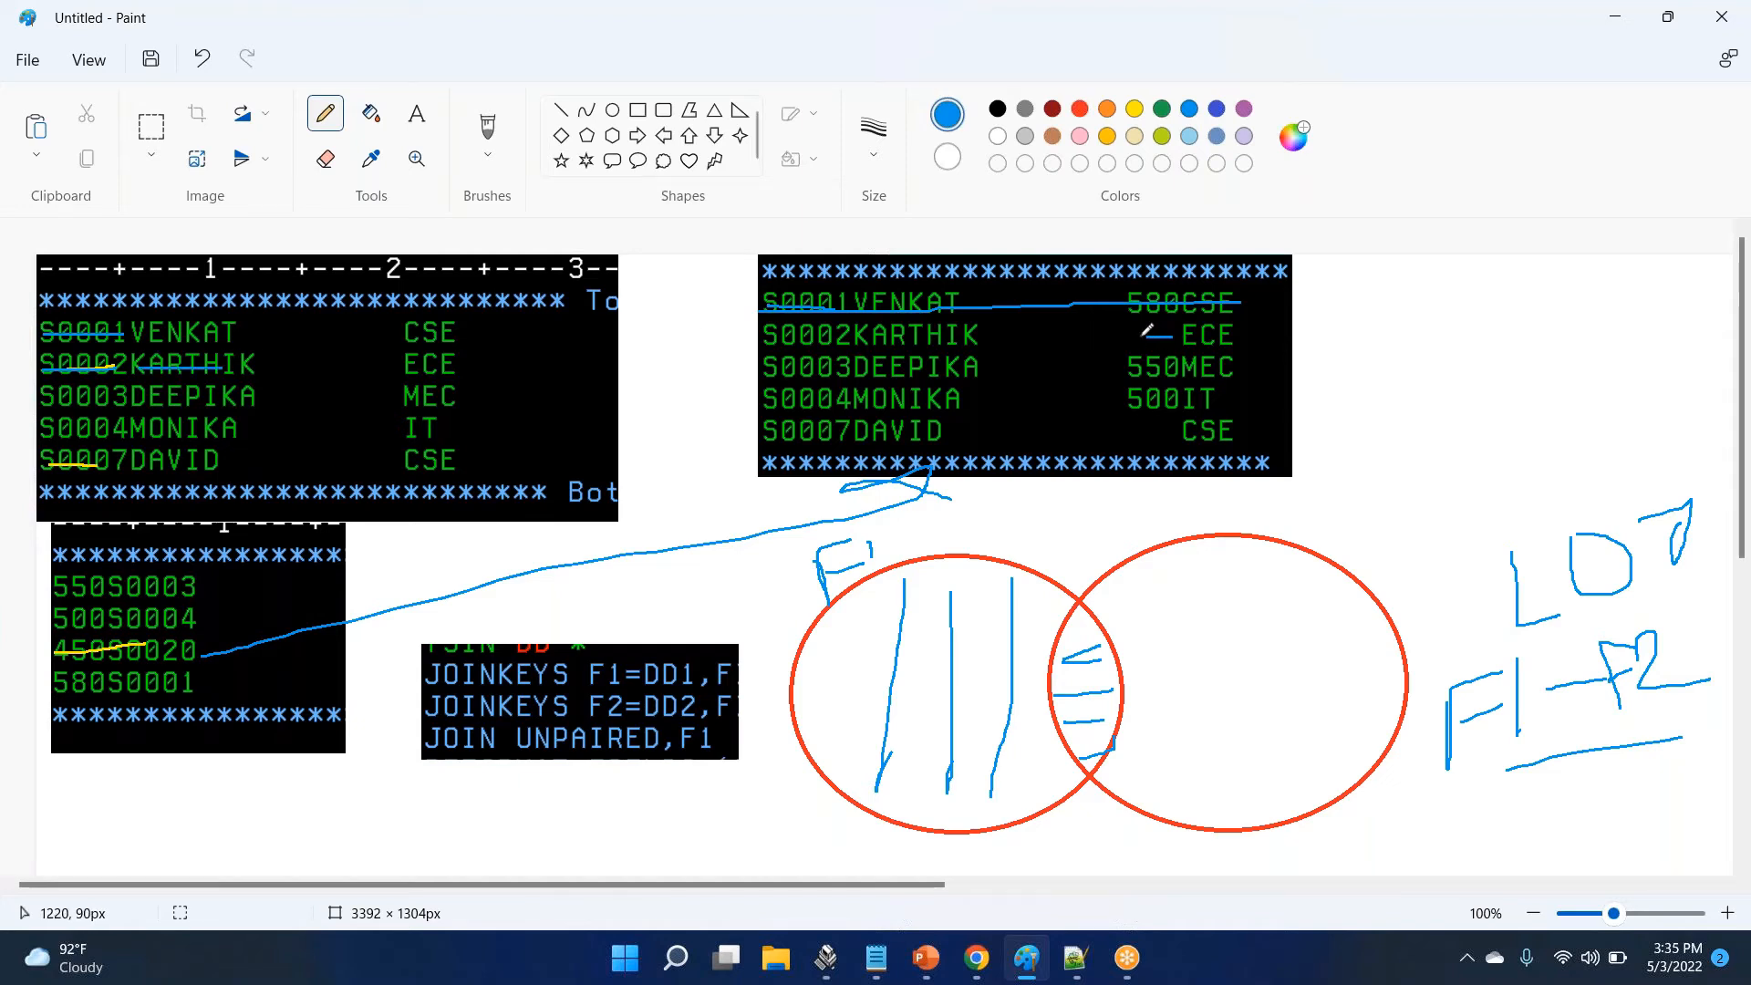
pyautogui.moveTo(1127, 341); pyautogui.dragTo(1190, 336)
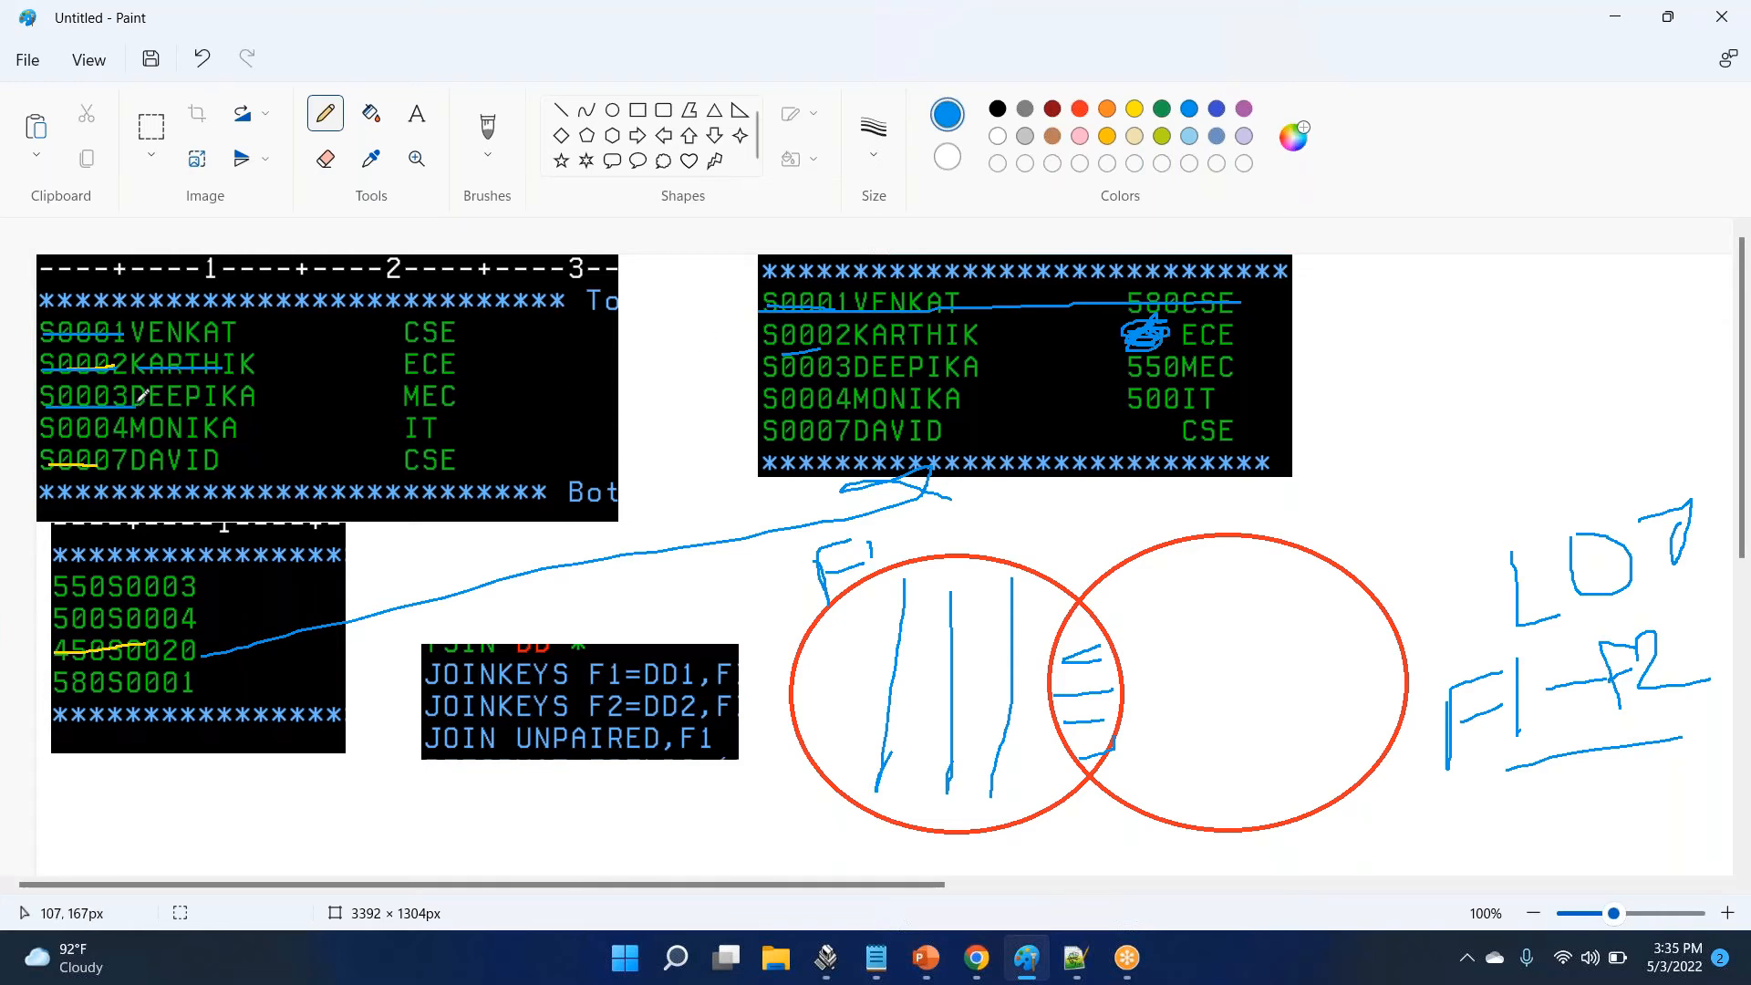
pyautogui.moveTo(500, 305); pyautogui.dragTo(516, 441)
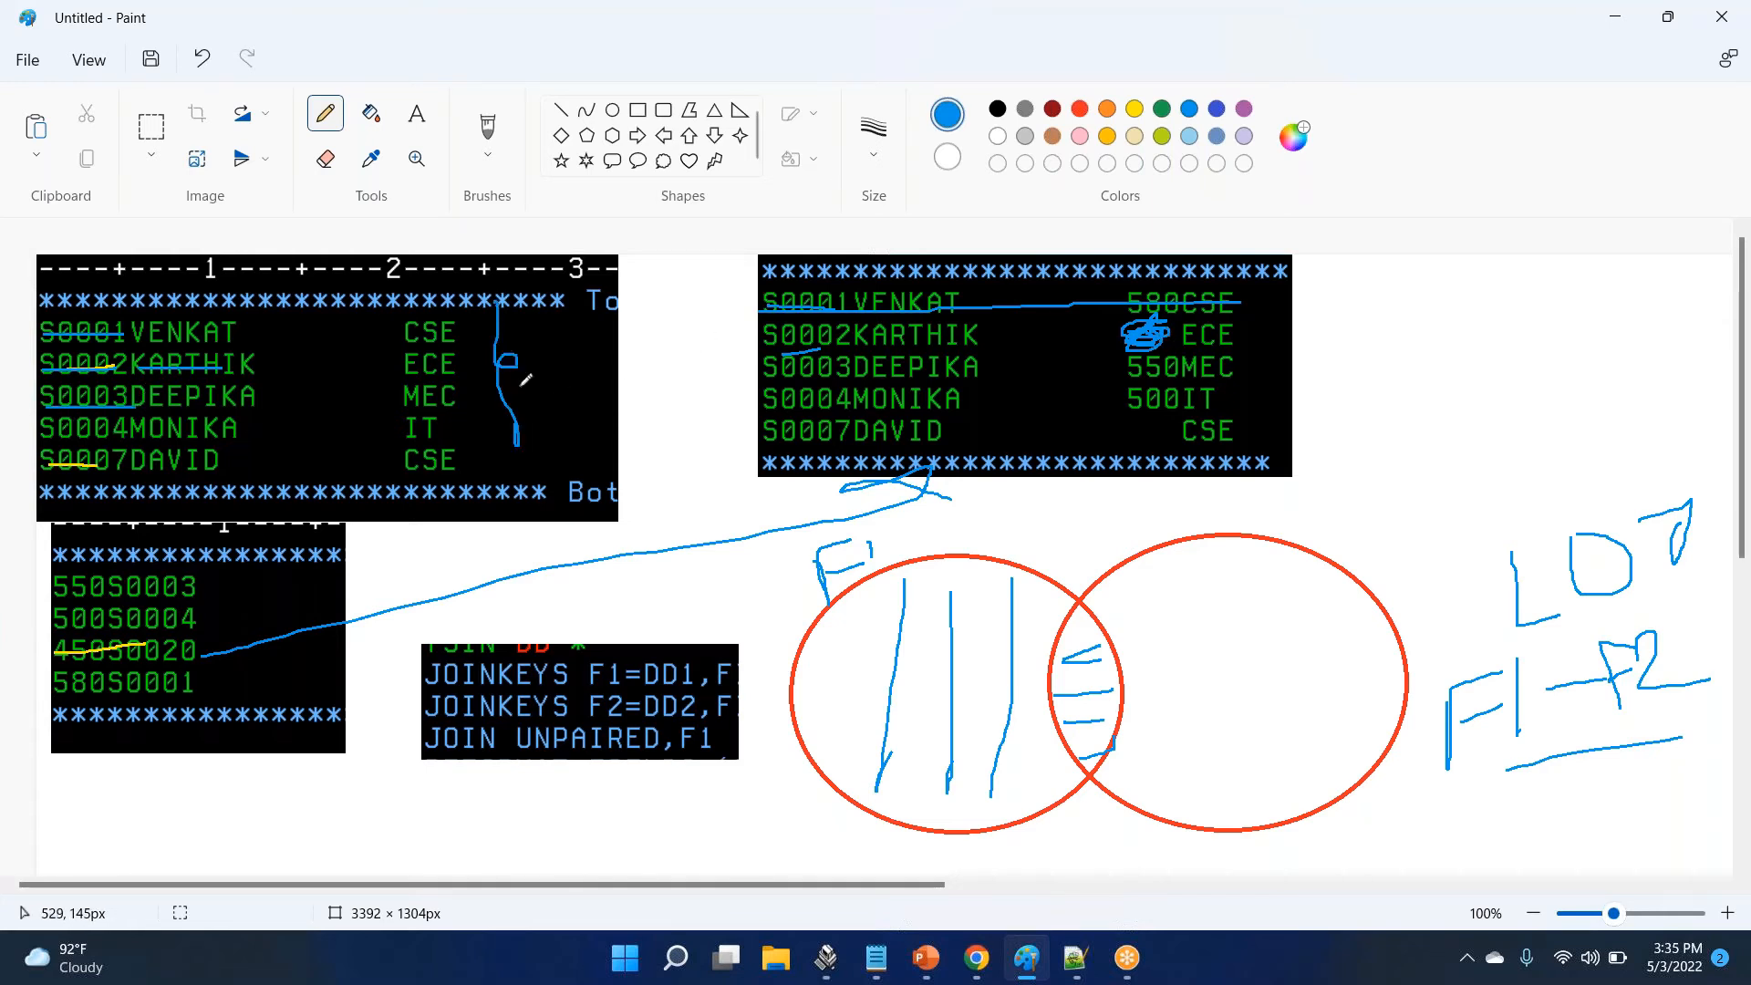
pyautogui.moveTo(503, 374); pyautogui.dragTo(742, 358)
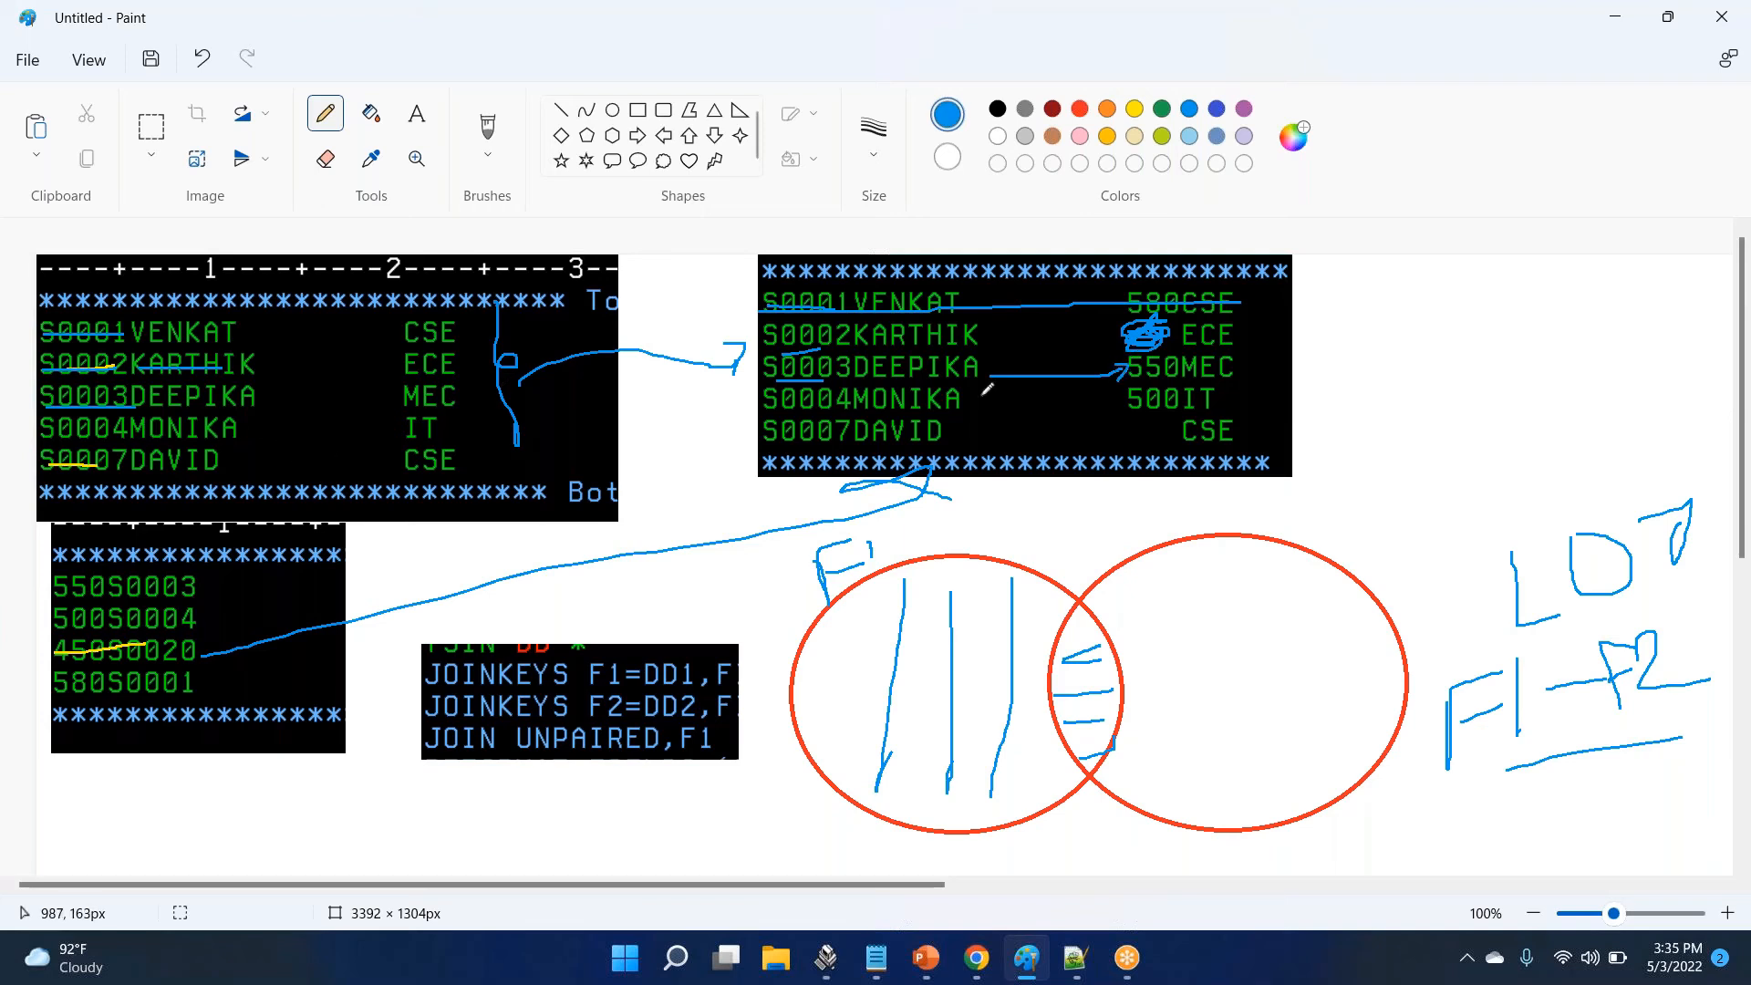
pyautogui.moveTo(78, 620)
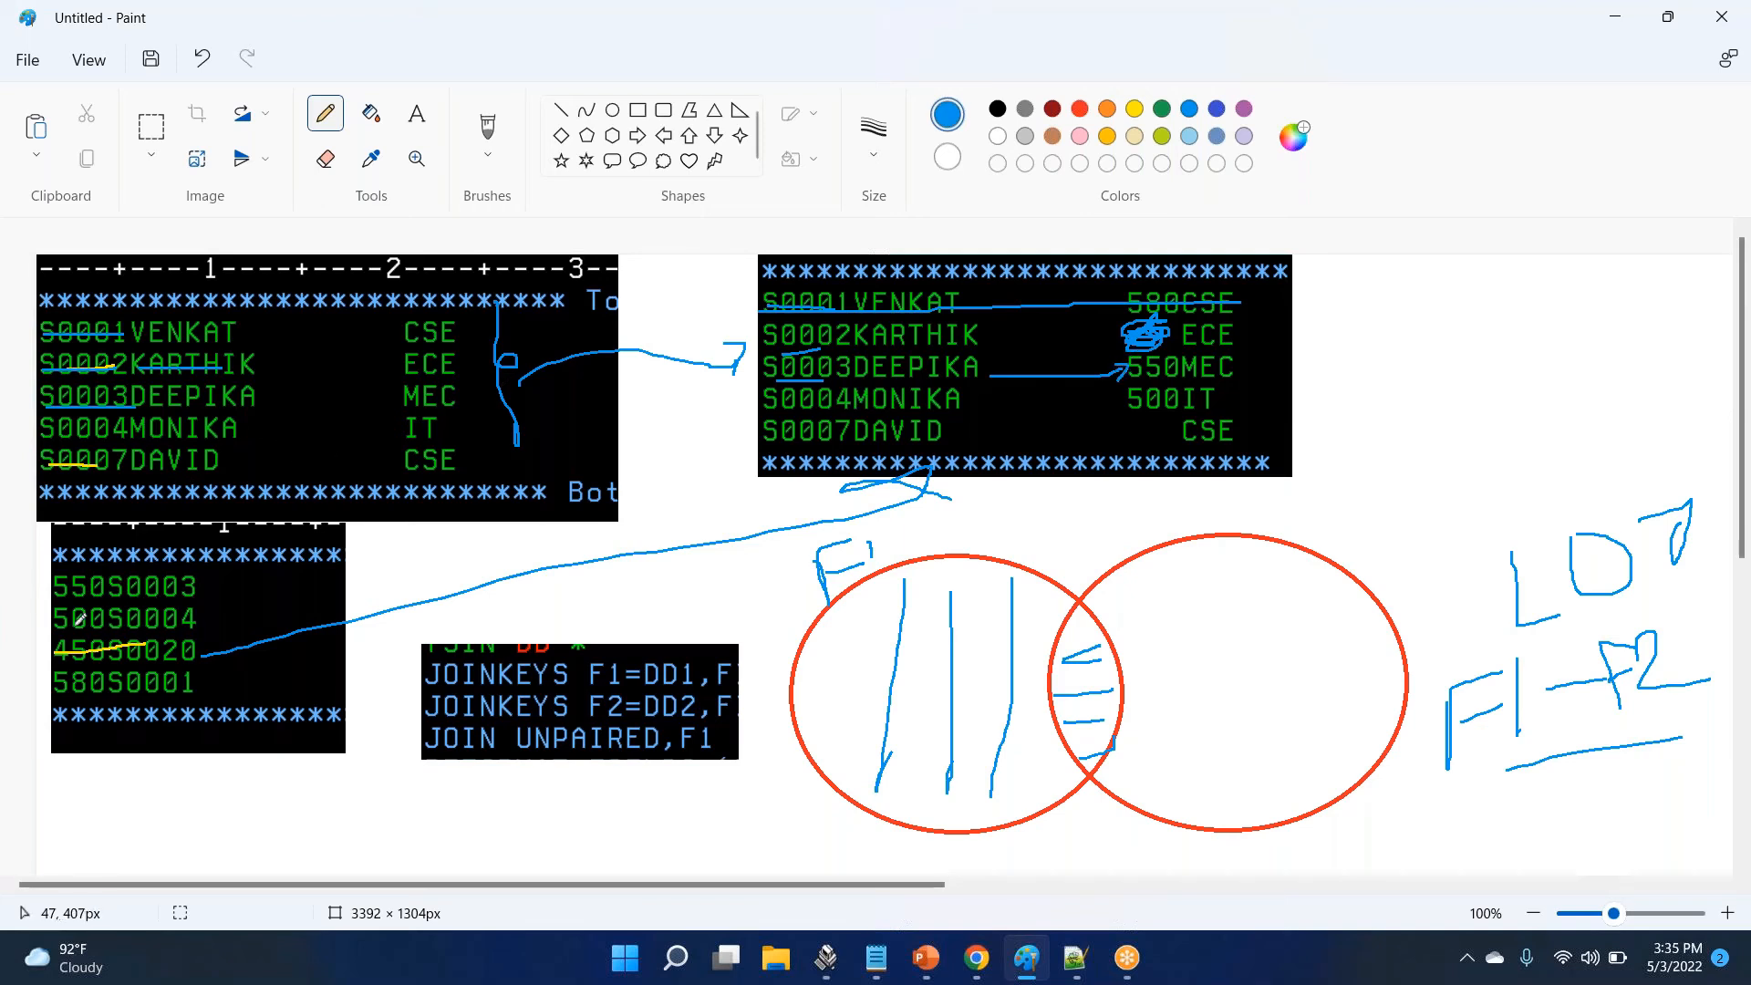
pyautogui.moveTo(1127, 414); pyautogui.dragTo(1206, 384)
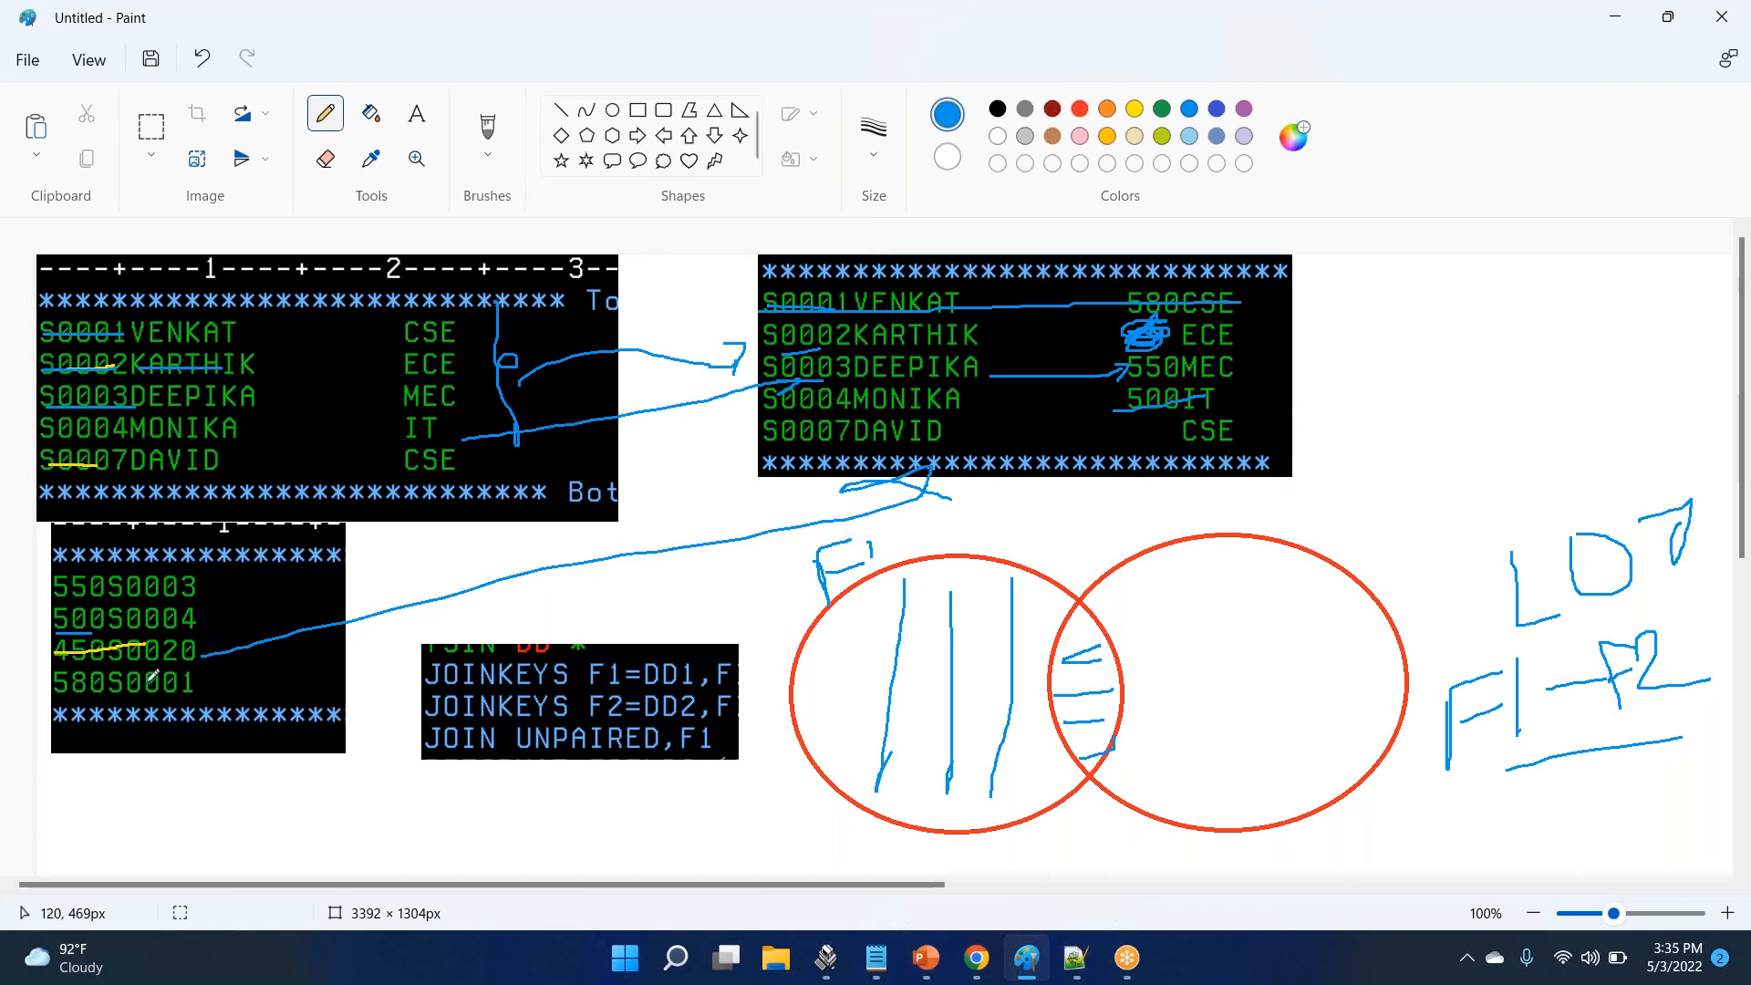
pyautogui.moveTo(467, 467)
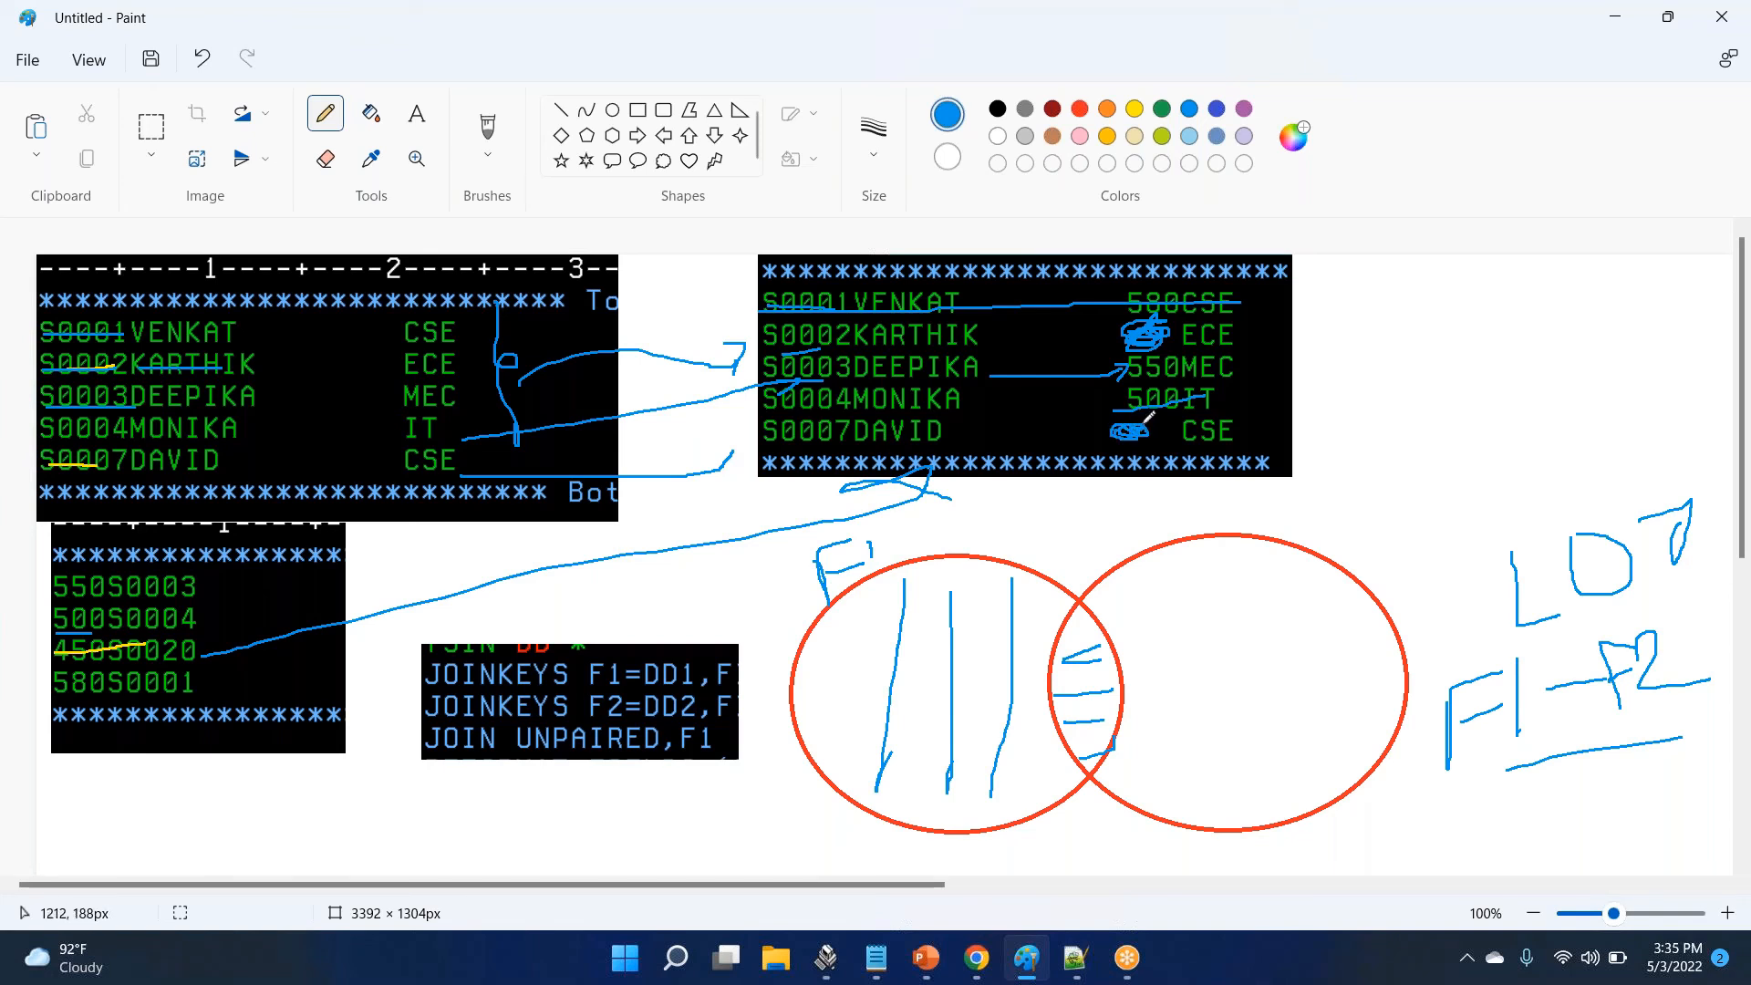
pyautogui.moveTo(389, 708)
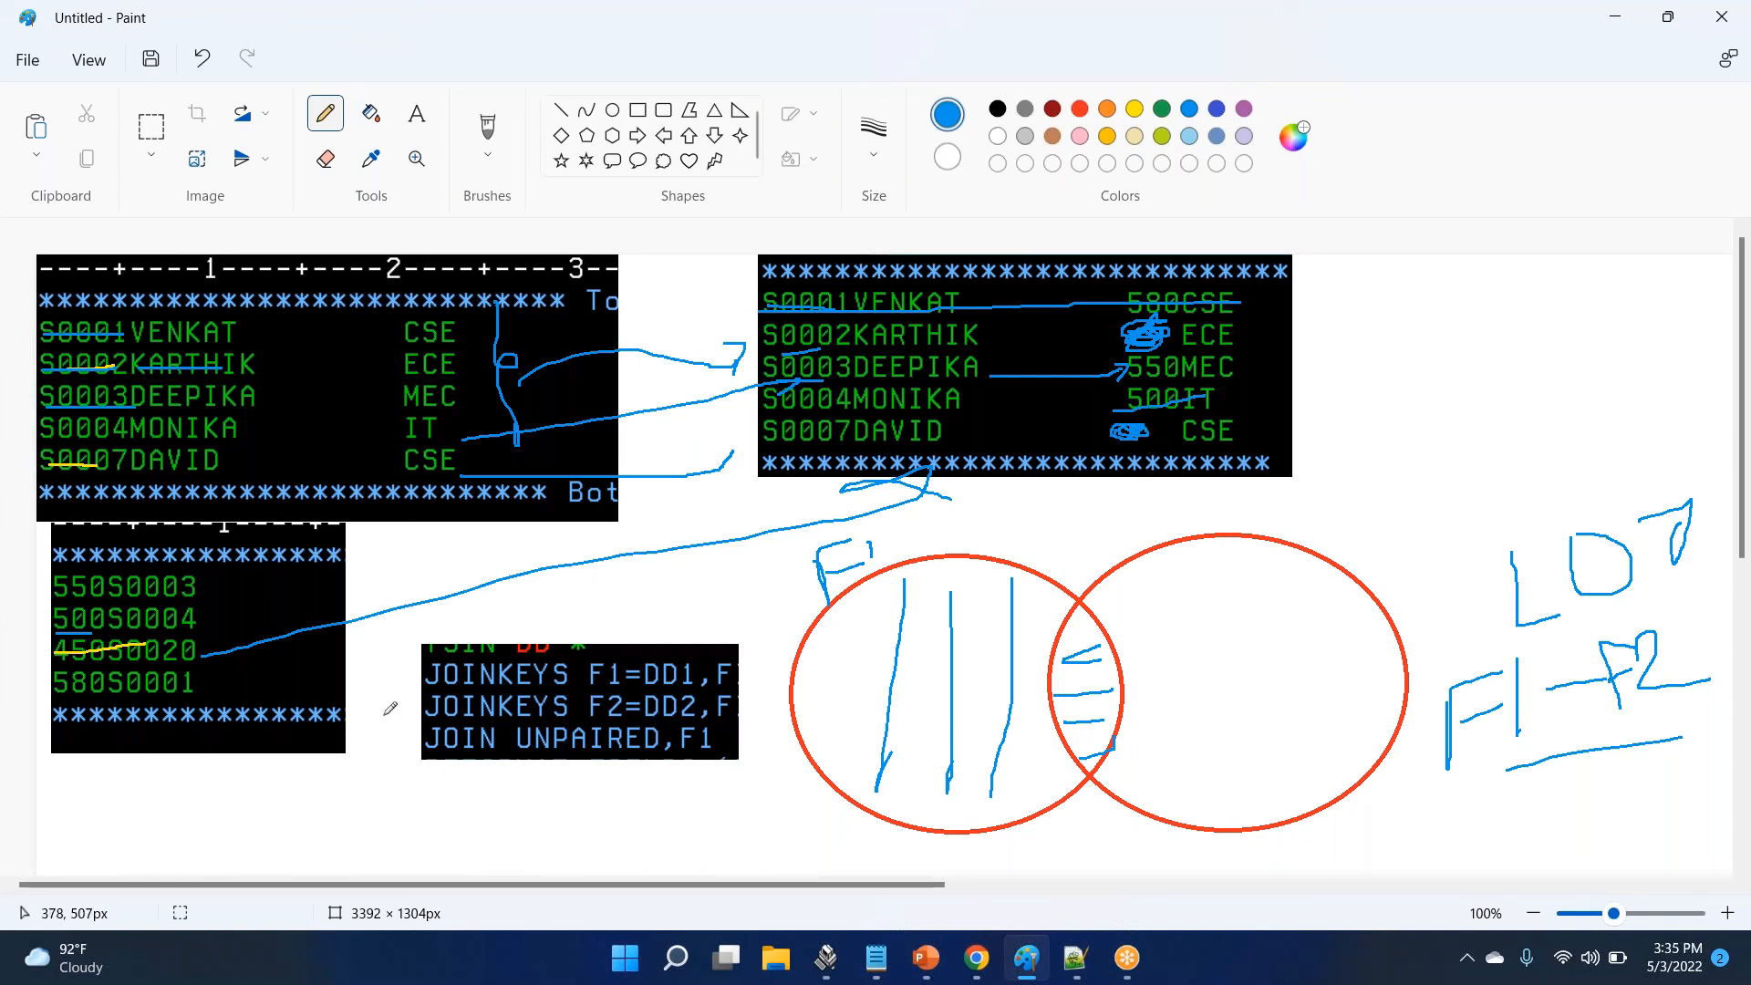